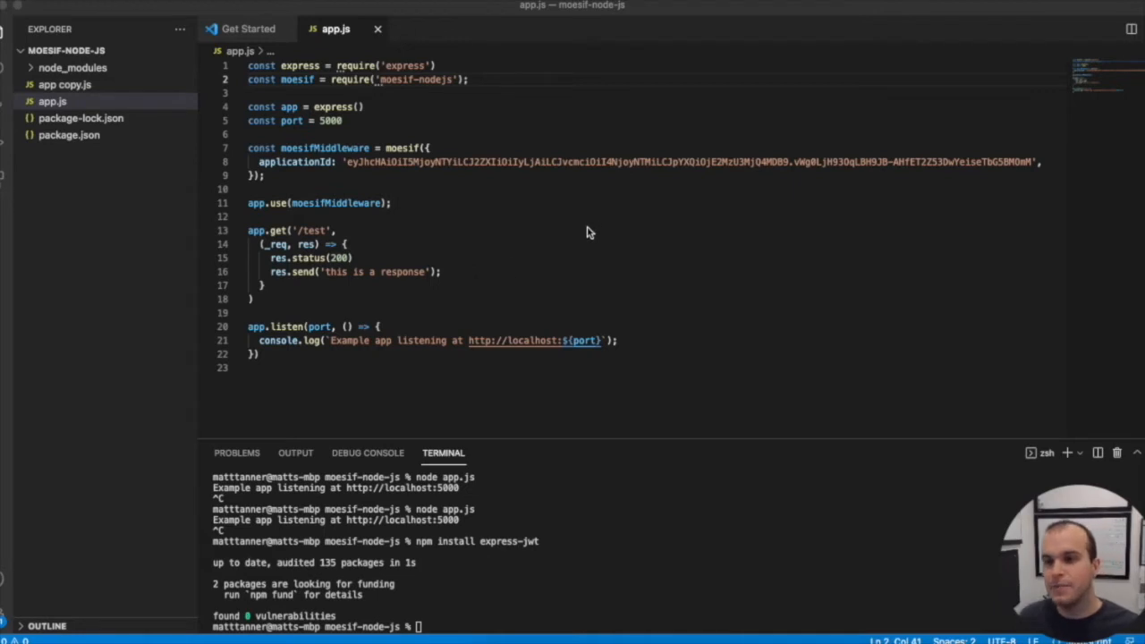
mouse_move(605, 240)
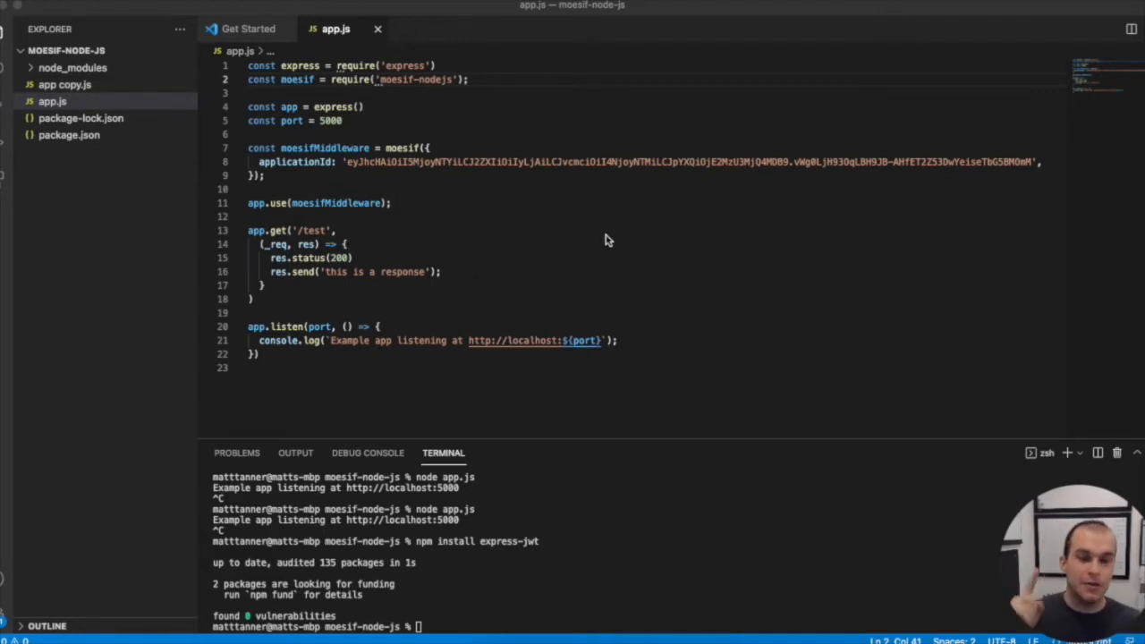
mouse_move(608, 269)
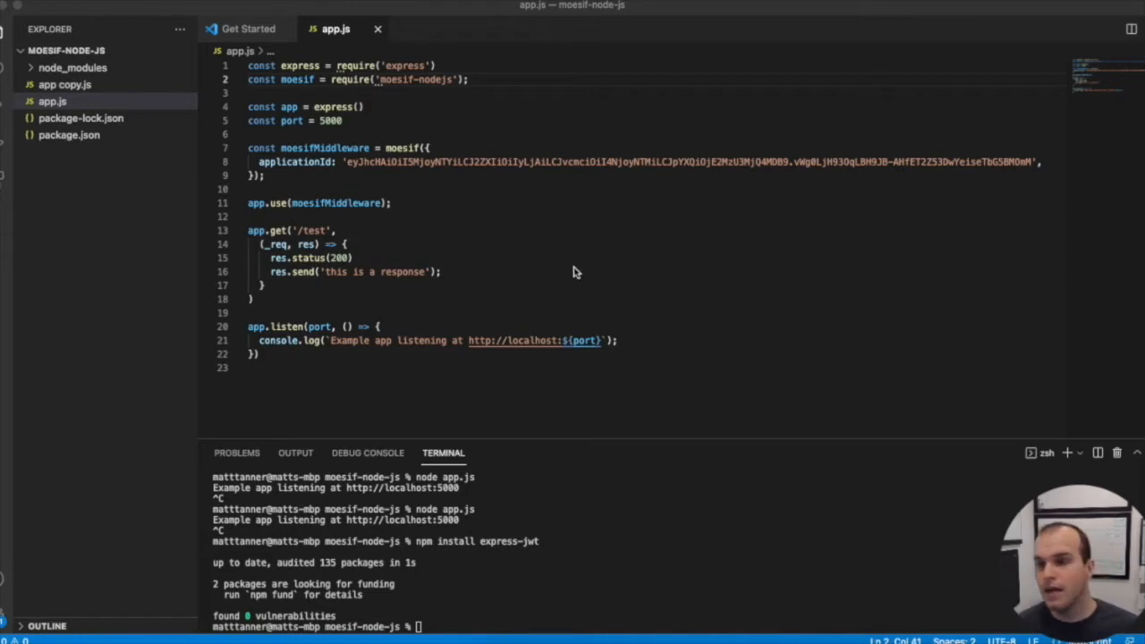
Step: Install express-jwt via npm while reviewing the /test handler's status and send lines
click(358, 243)
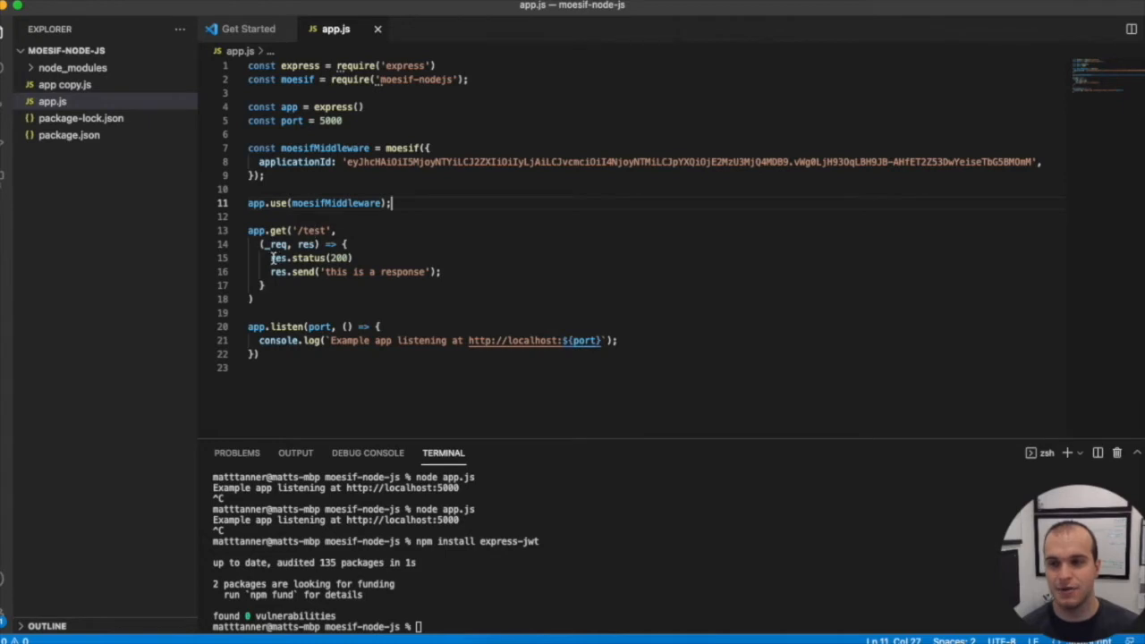
drag(272, 258, 440, 272)
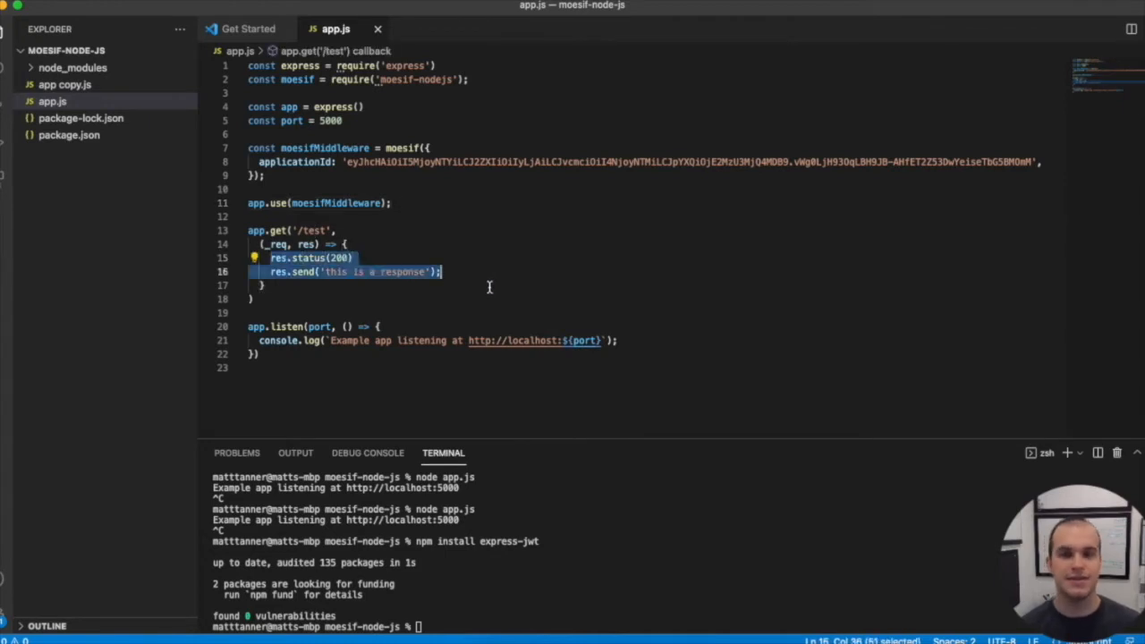
click(440, 272)
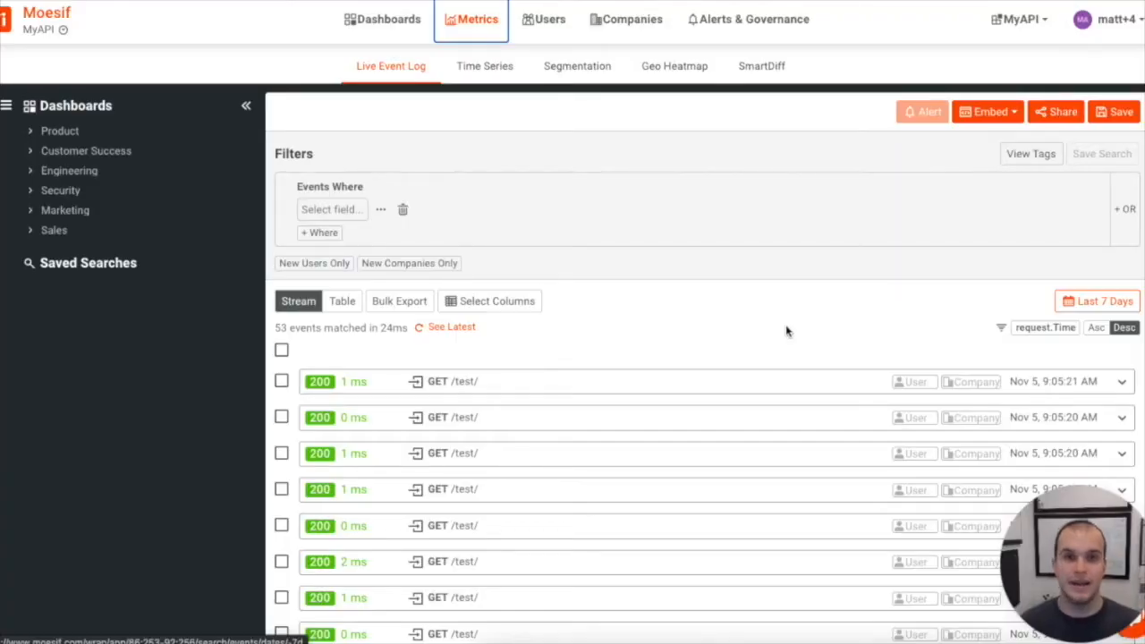
mouse_move(595, 415)
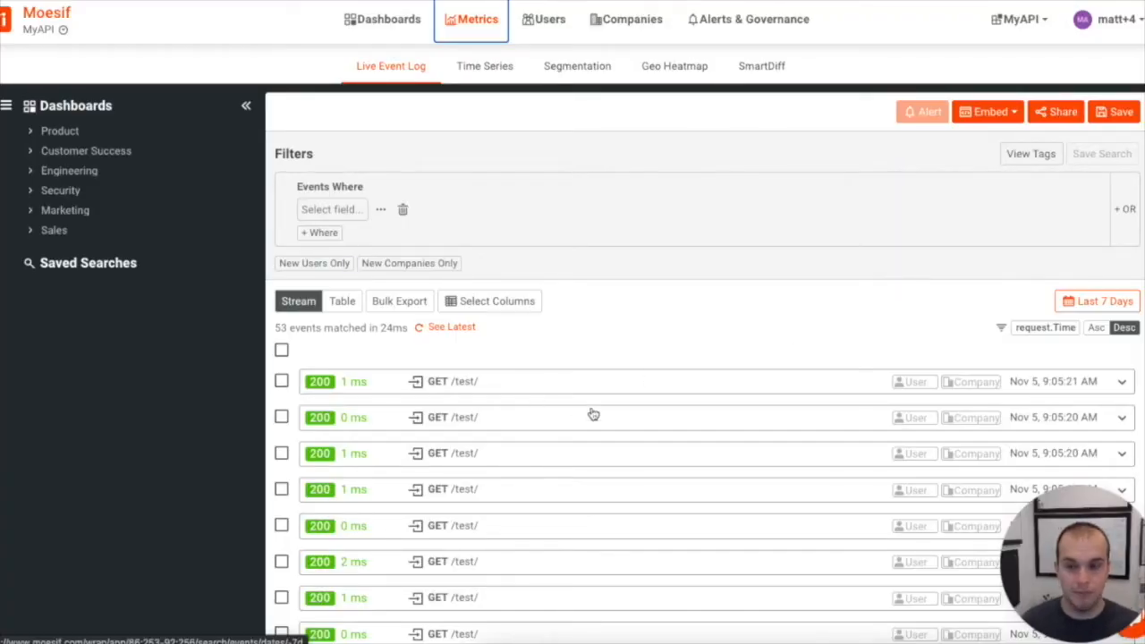
mouse_move(776, 523)
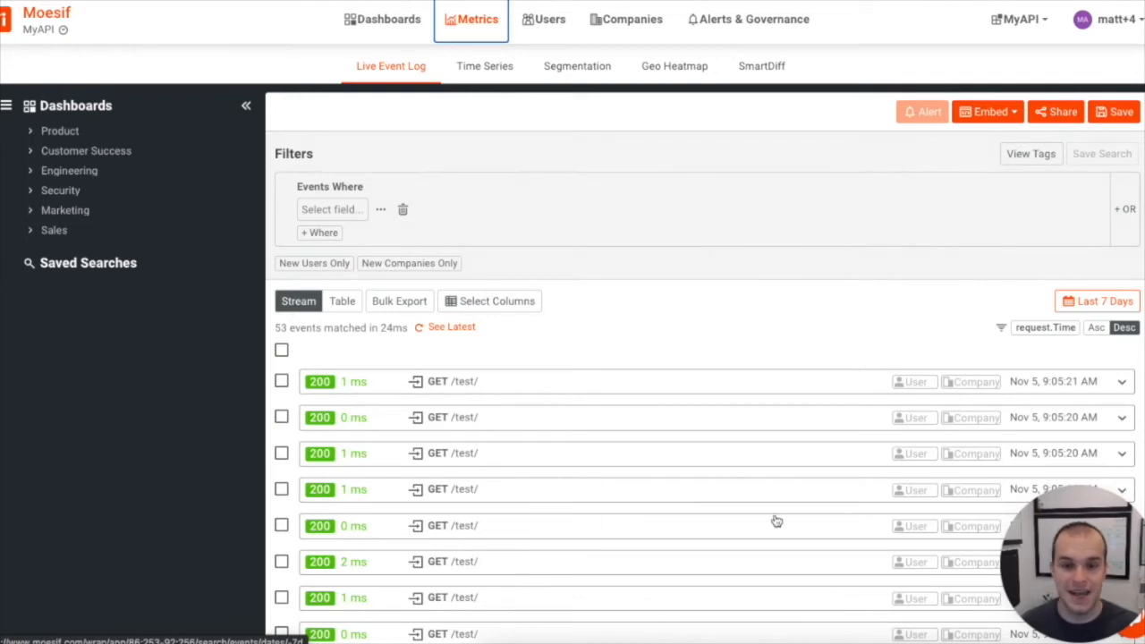
mouse_move(841, 427)
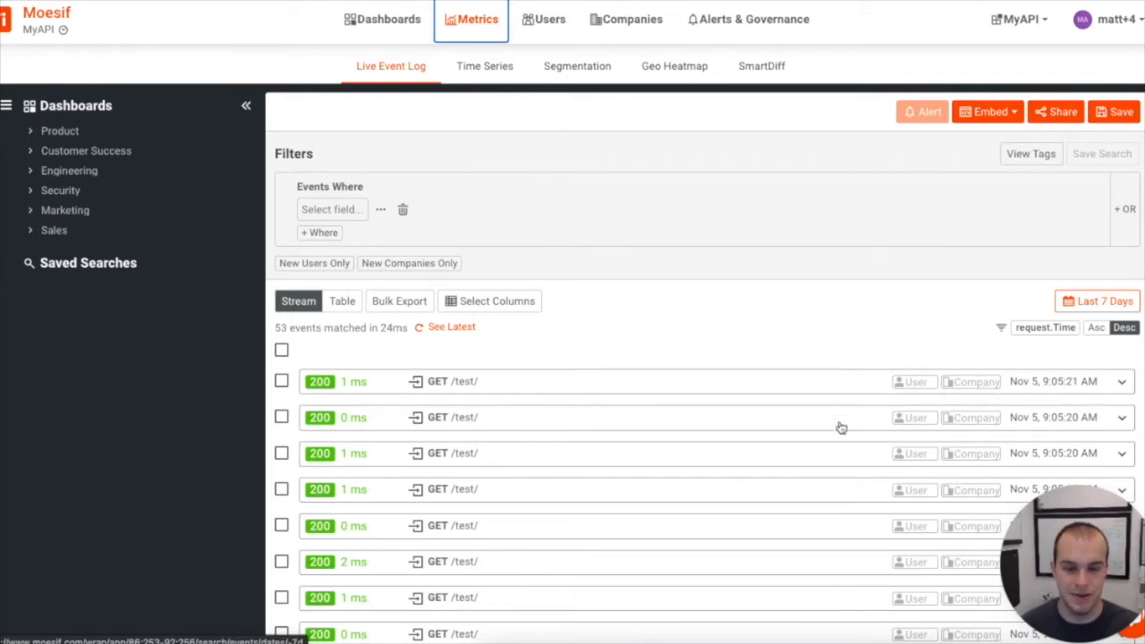
mouse_move(914, 383)
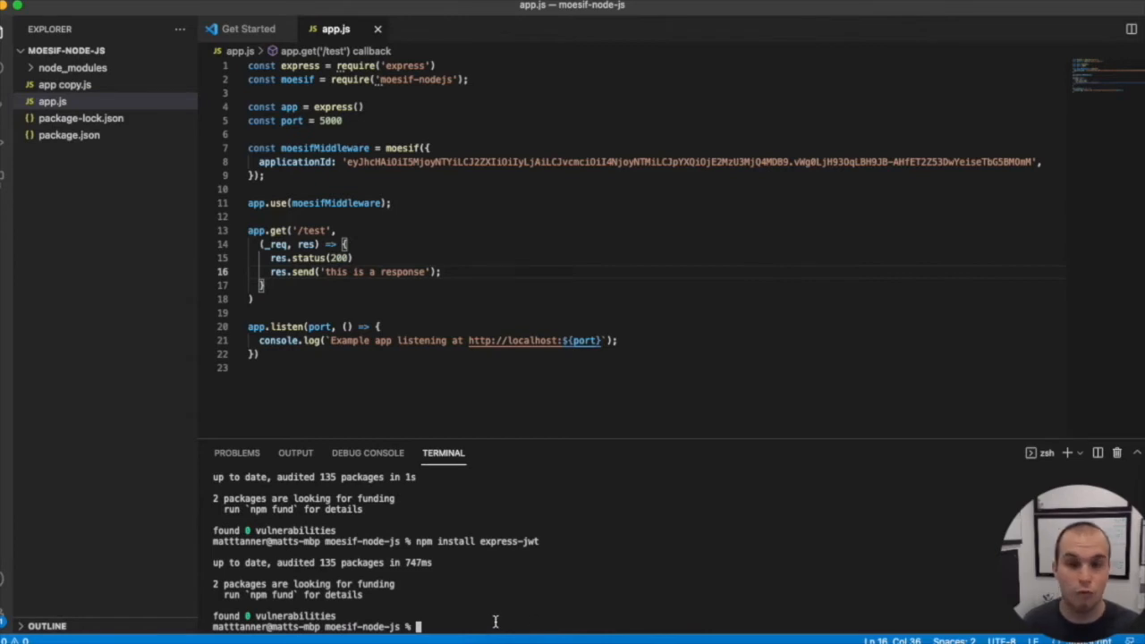
Step: Add const jwt = require('express-jwt'); below the moesif require in app.js
click(467, 79)
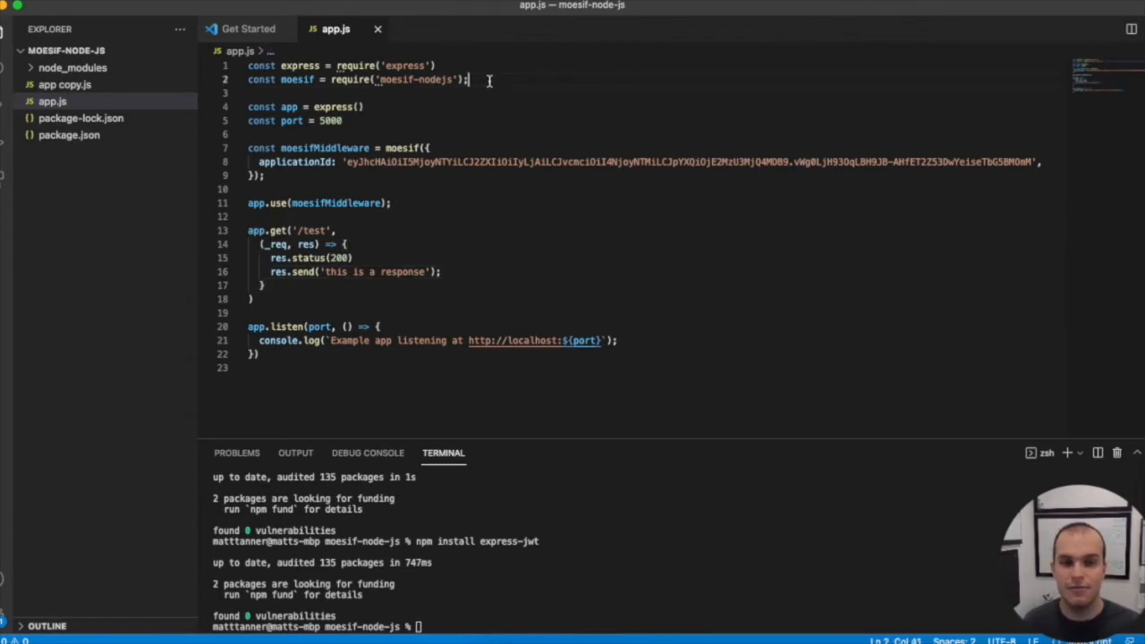
text(const)
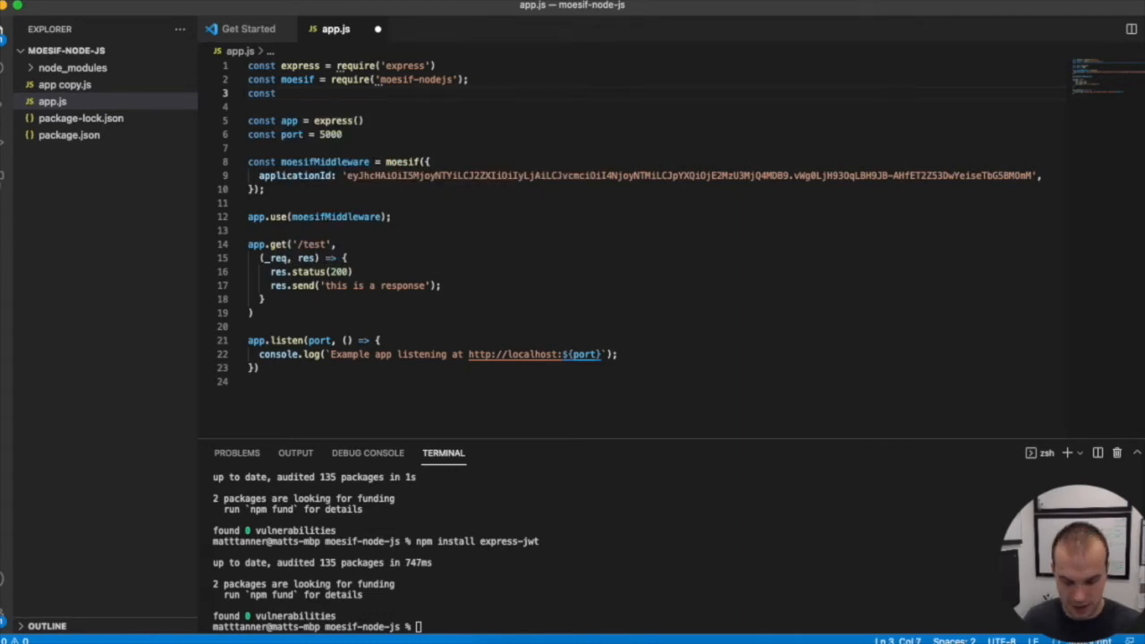
text(jwt =)
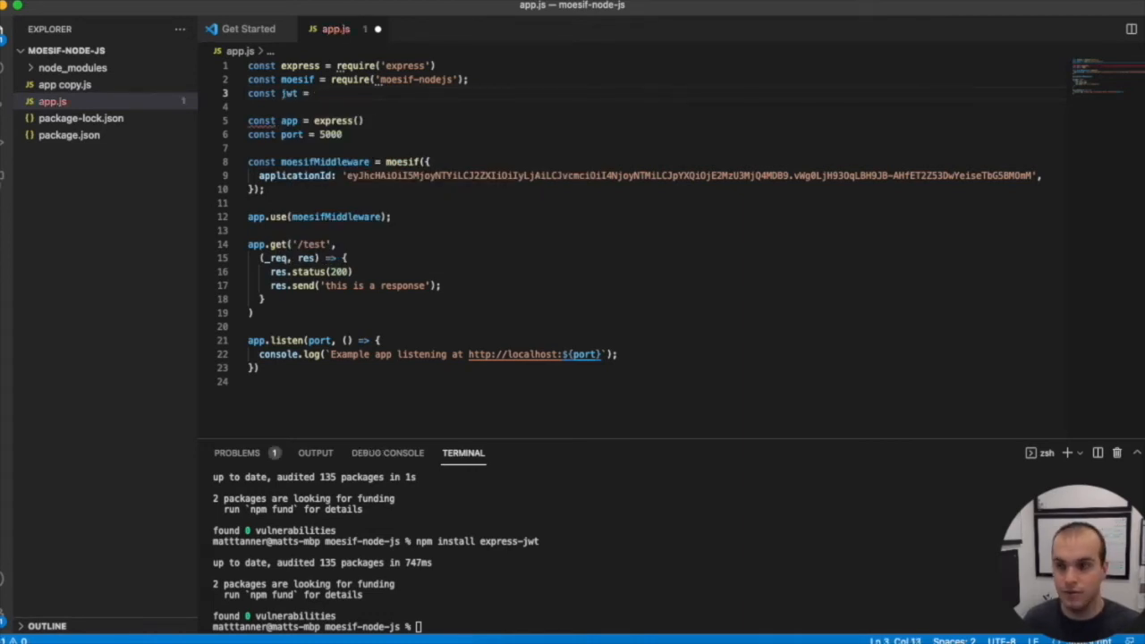
text(require())
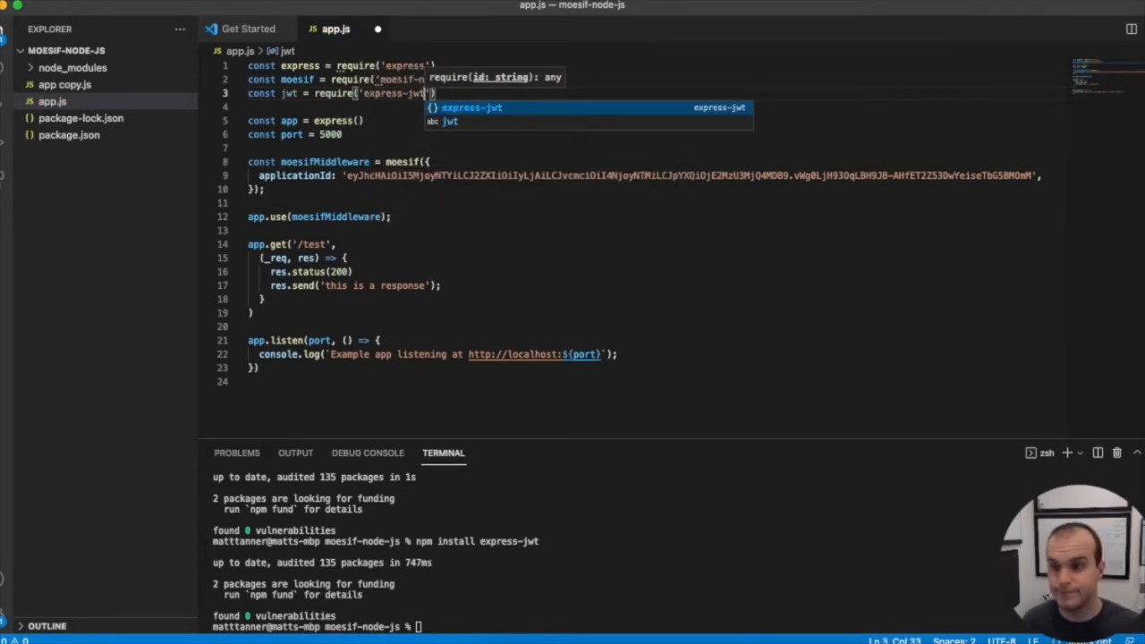
key(Escape)
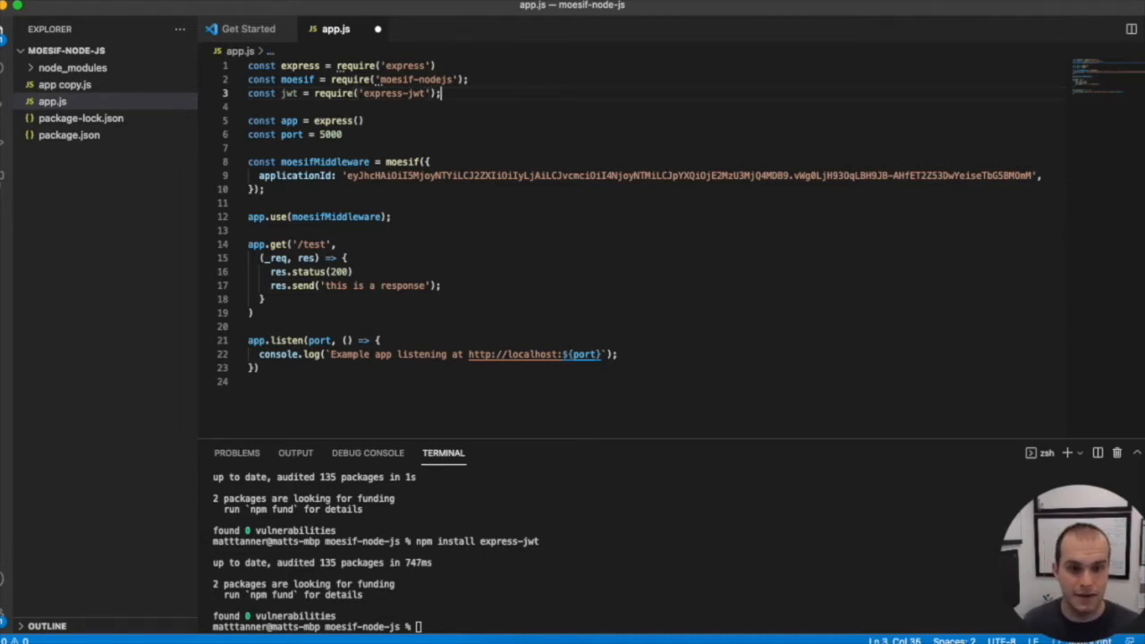
mouse_move(1043, 410)
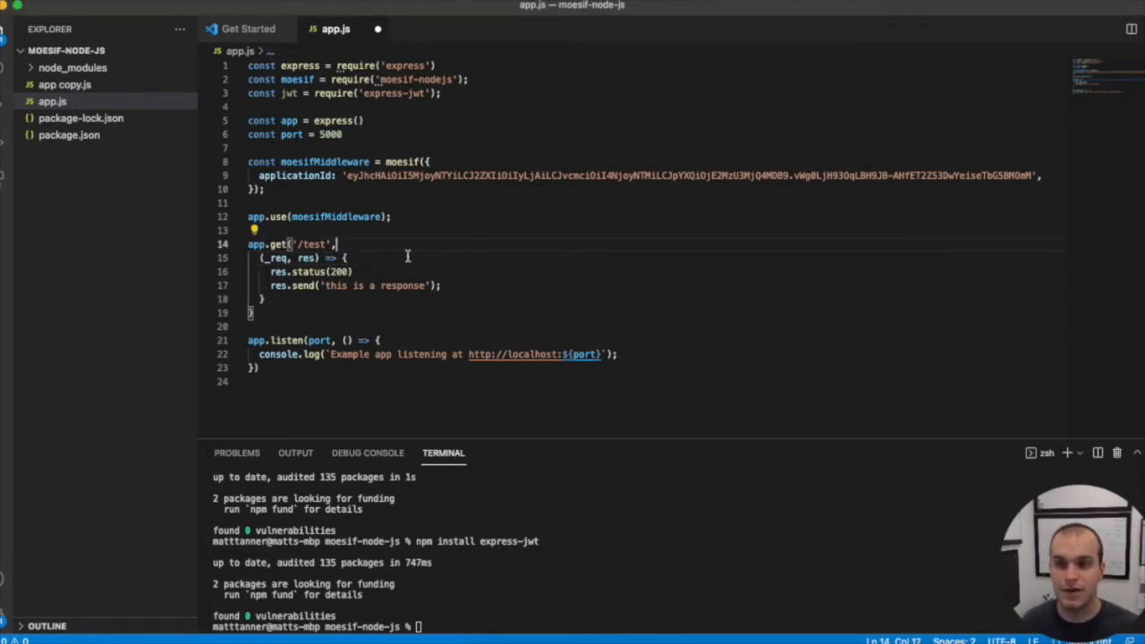
text(jwt({ secret: 'shhhhhhared-secret', algorithms: ['HS256'] }))
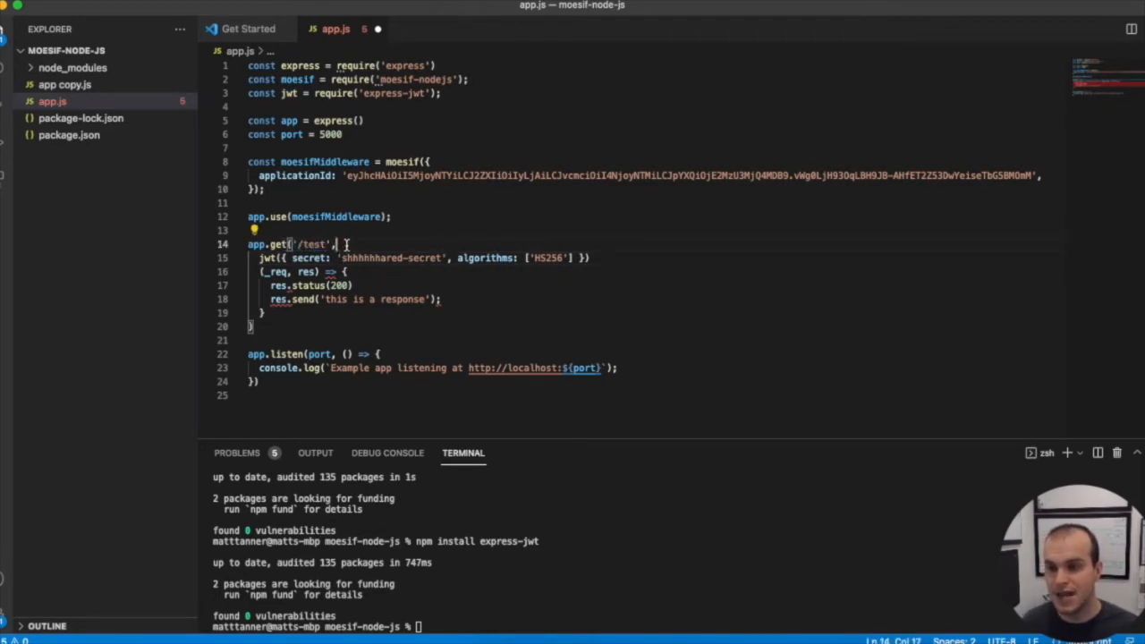
double_click(269, 258)
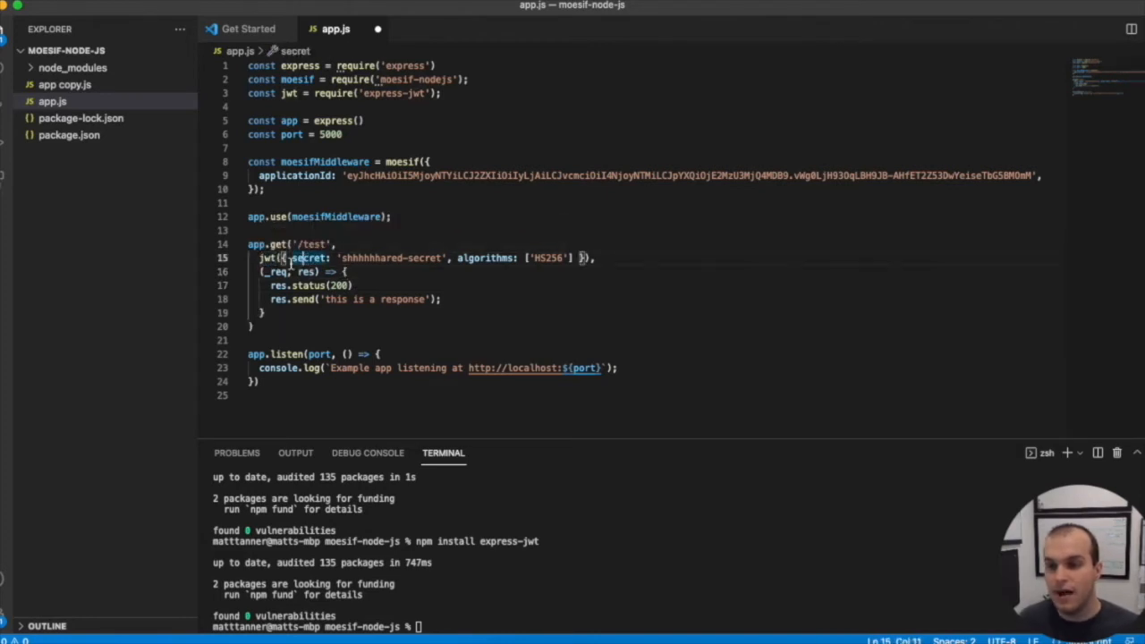
drag(293, 258, 438, 258)
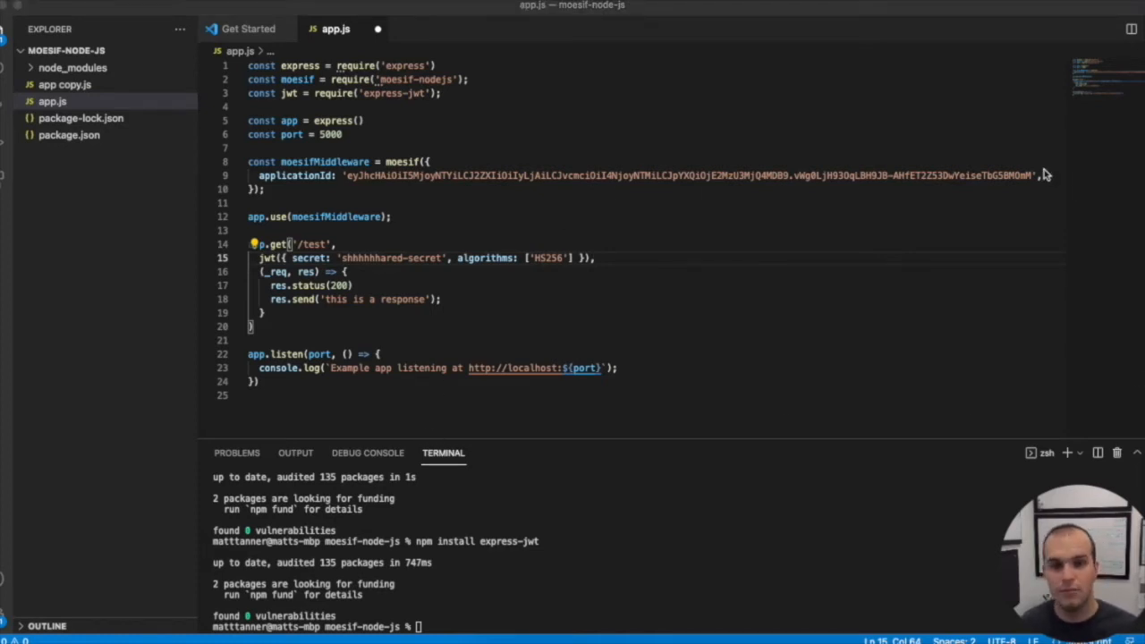
Step: Add identifyUser returning req.user ? req.user.id : undefined to the moesif() options
click(1042, 175)
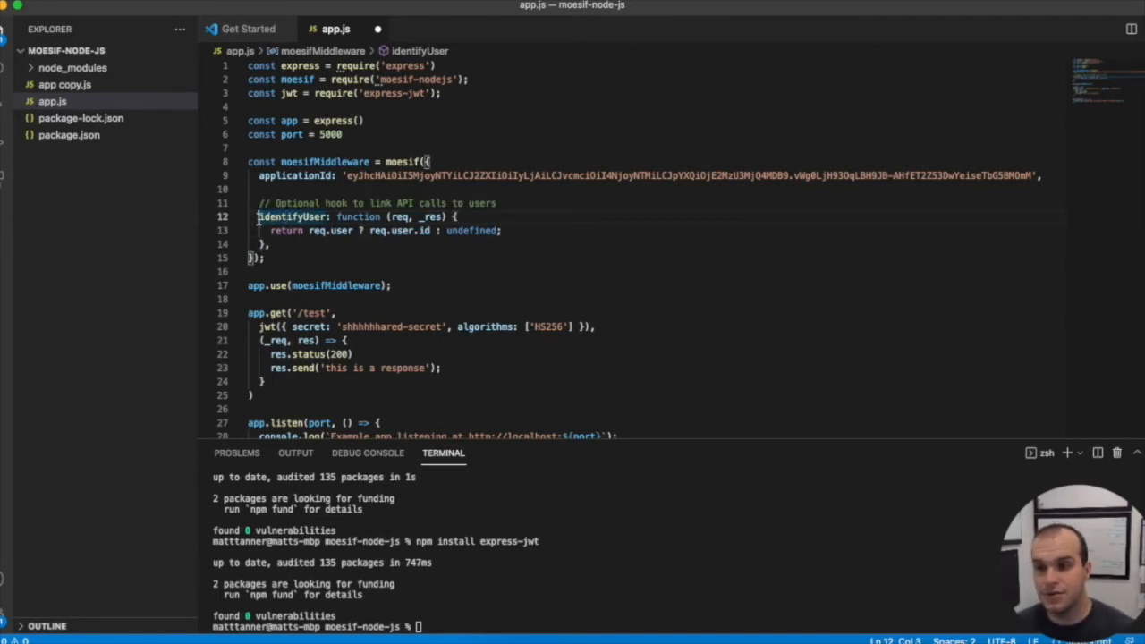
double_click(290, 217)
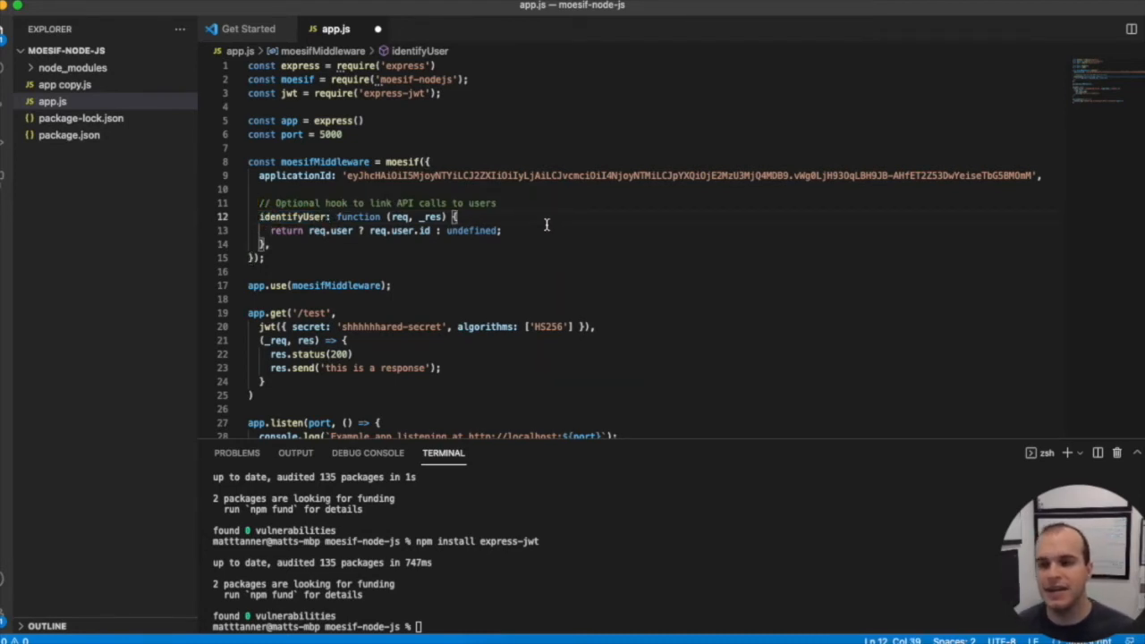
click(501, 229)
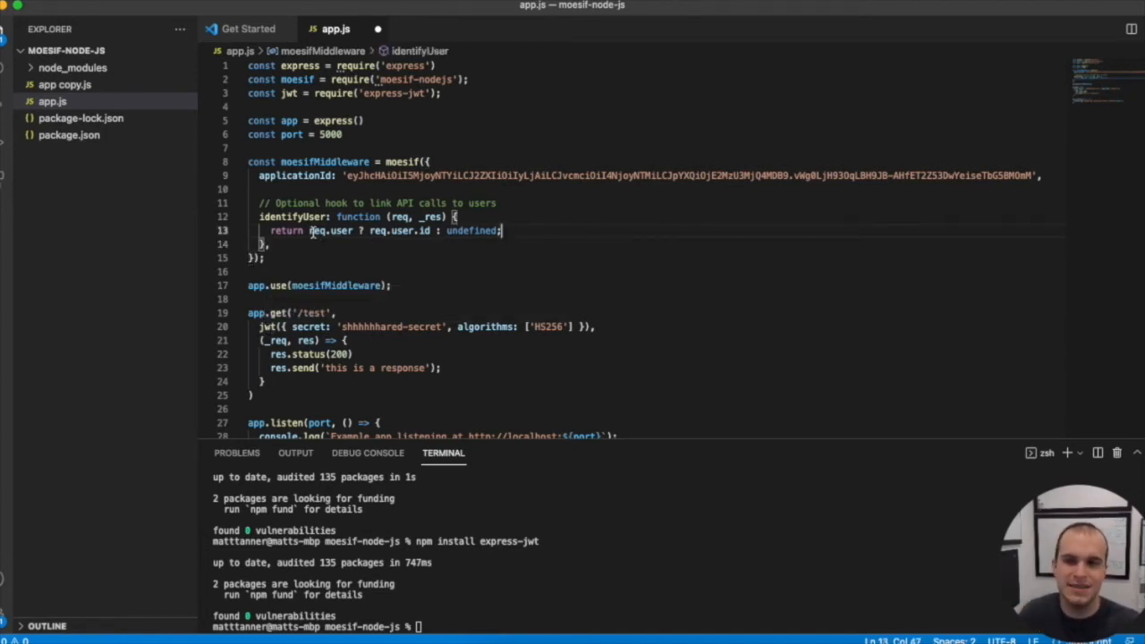
double_click(329, 229)
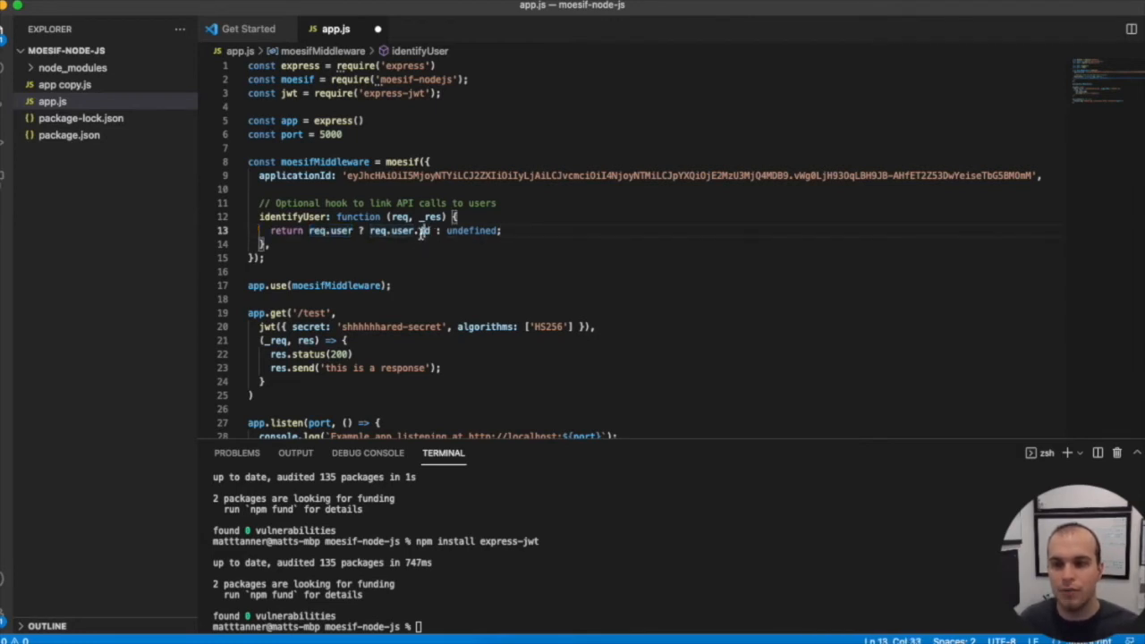
double_click(420, 229)
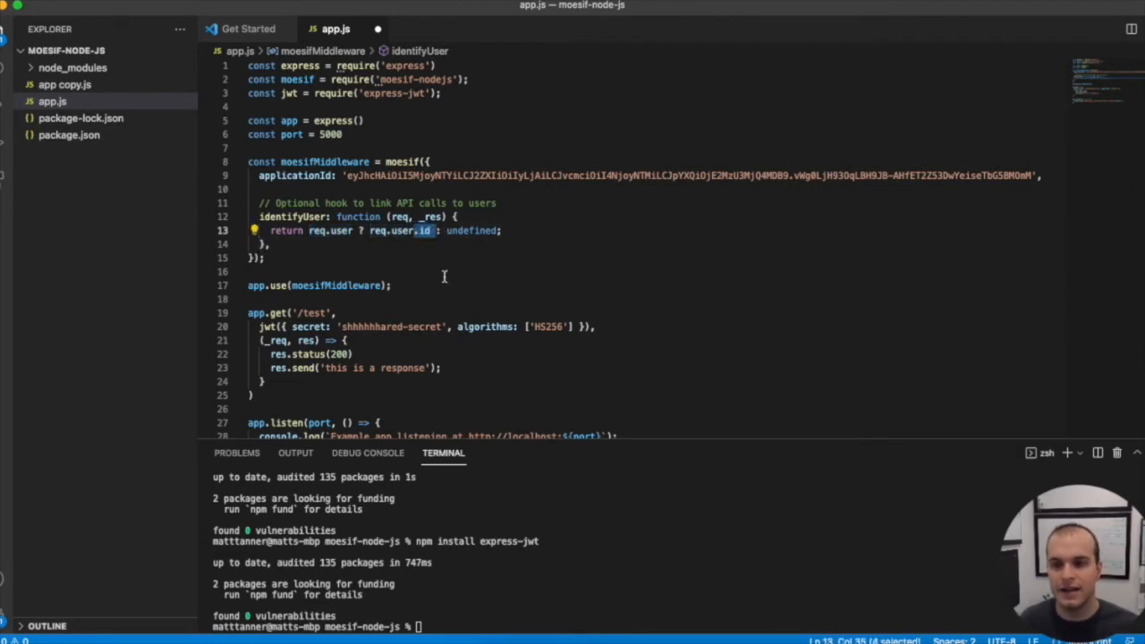
mouse_move(551, 290)
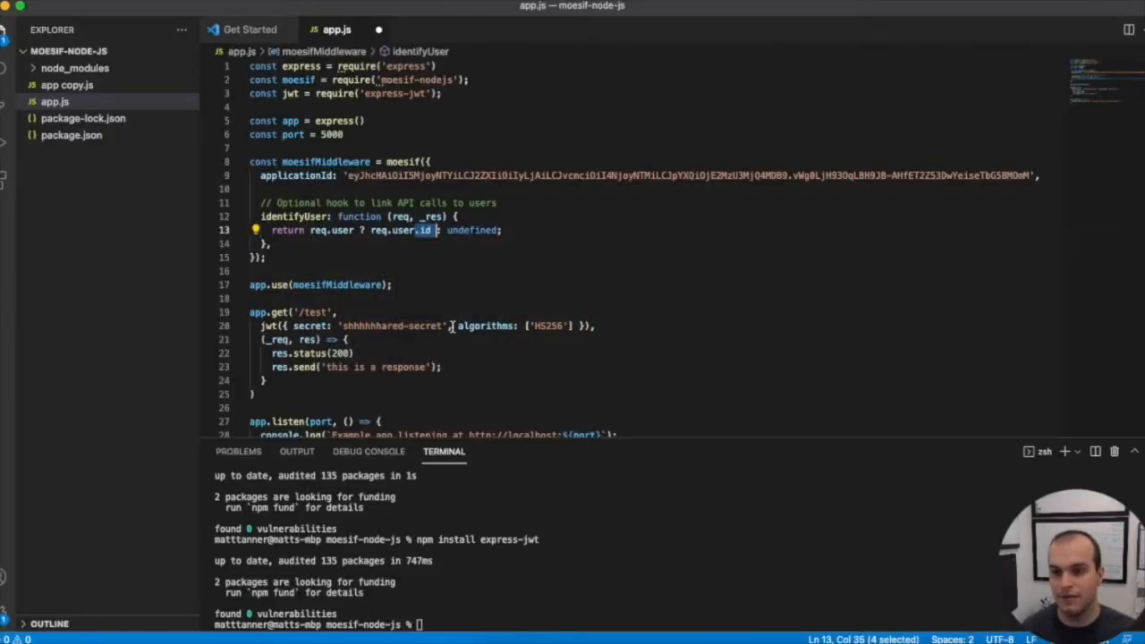
drag(458, 326, 580, 325)
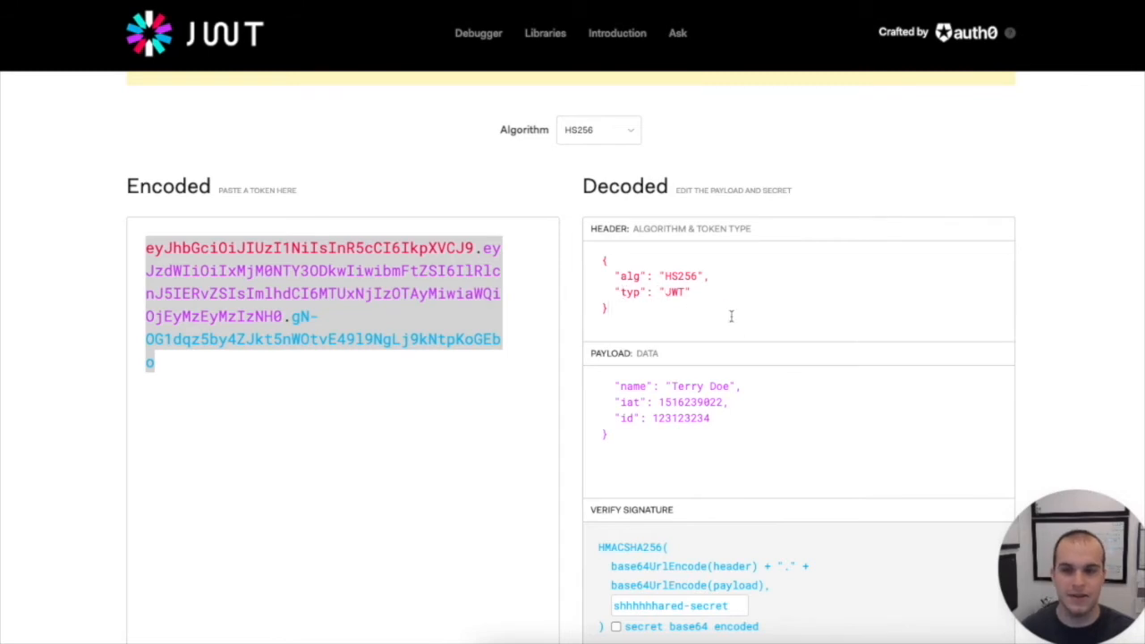
scroll(down, 3)
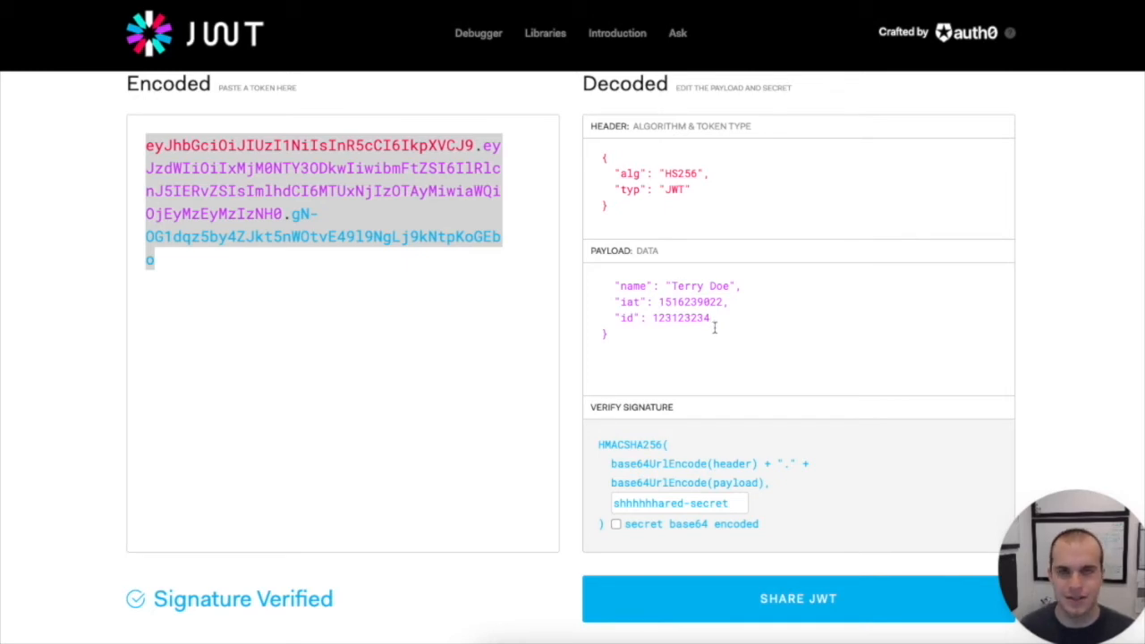
mouse_move(697, 301)
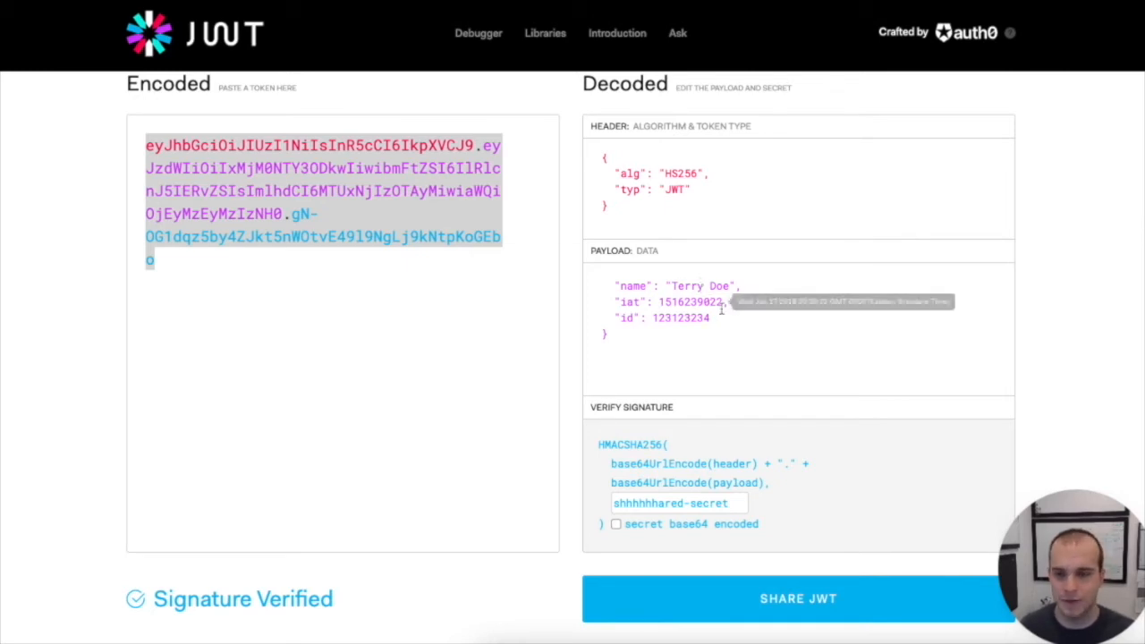
mouse_move(725, 354)
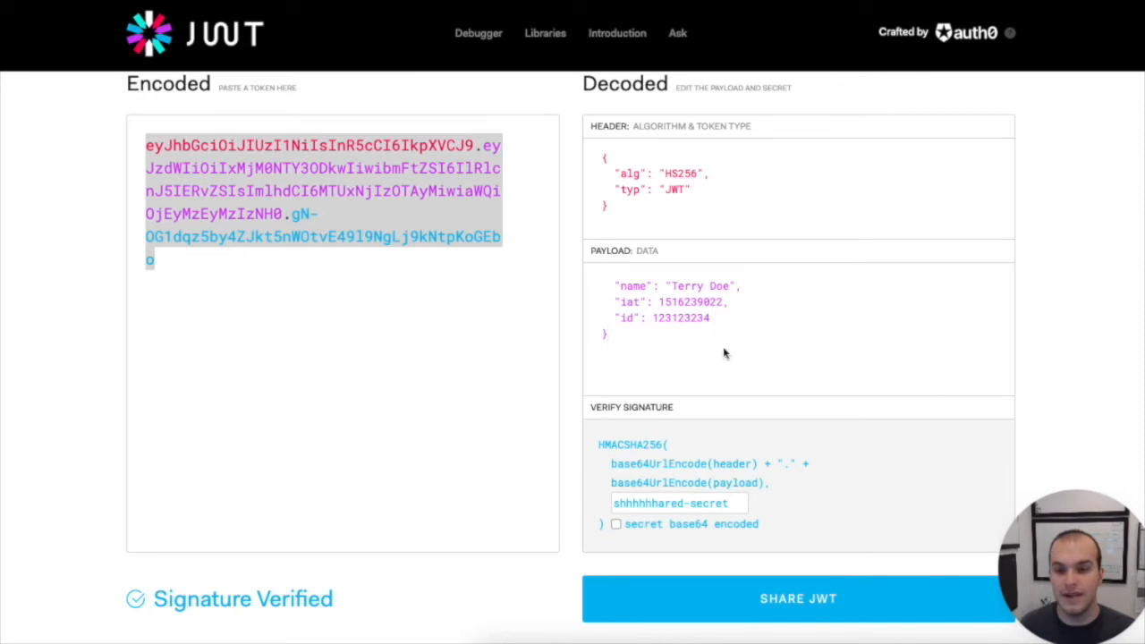
click(676, 503)
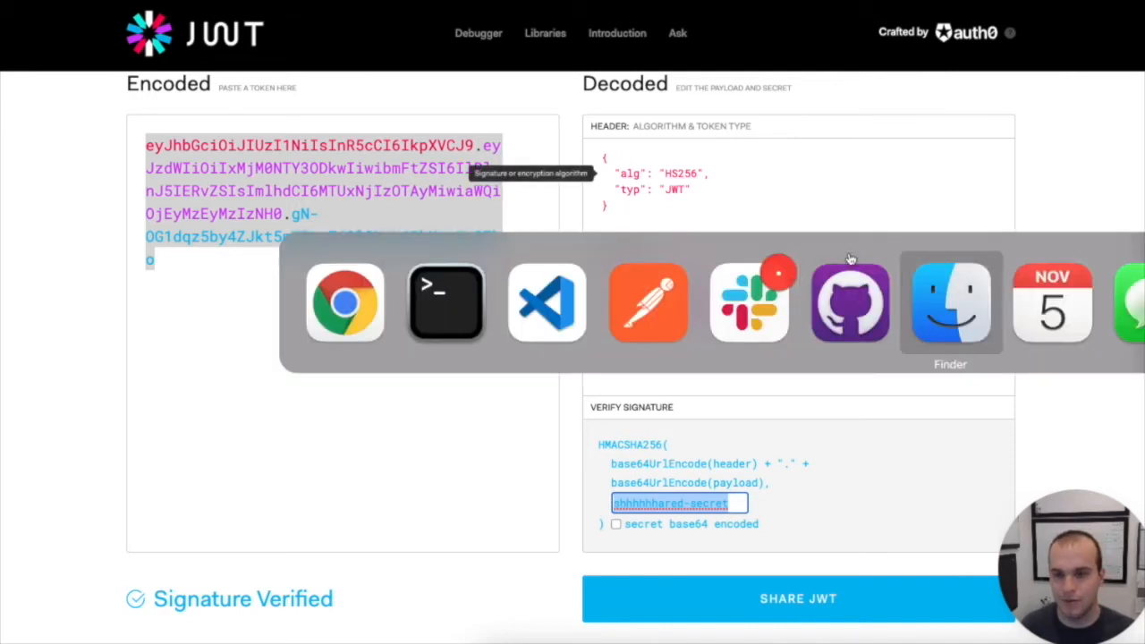
Step: Check the jwt() secret in app.js and start the server with node app.js on port 5000
click(547, 303)
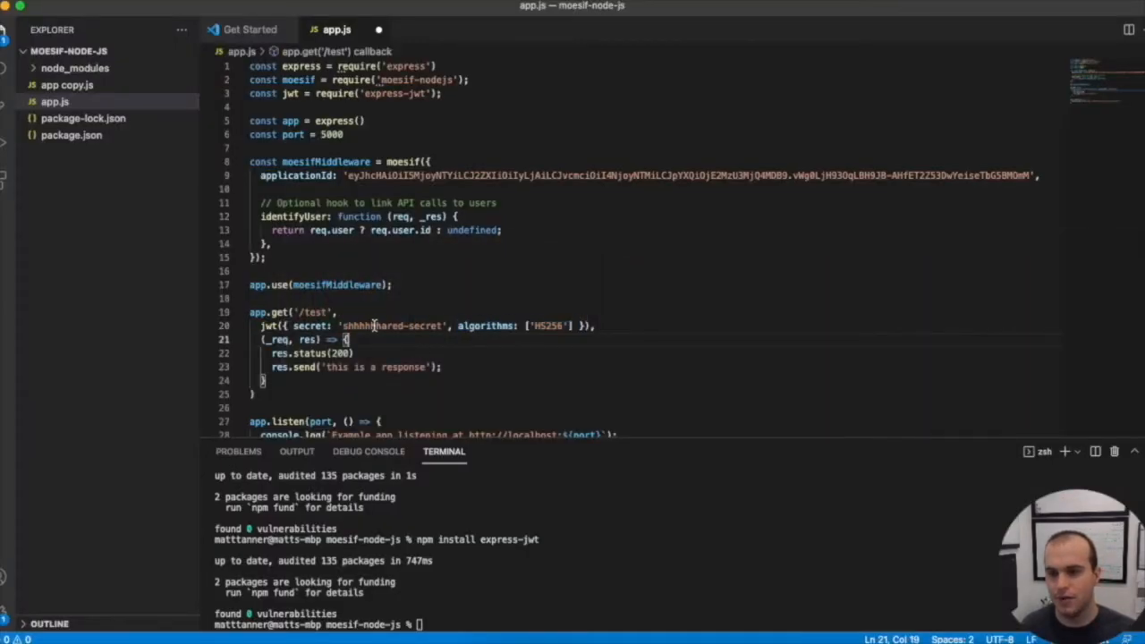
double_click(394, 325)
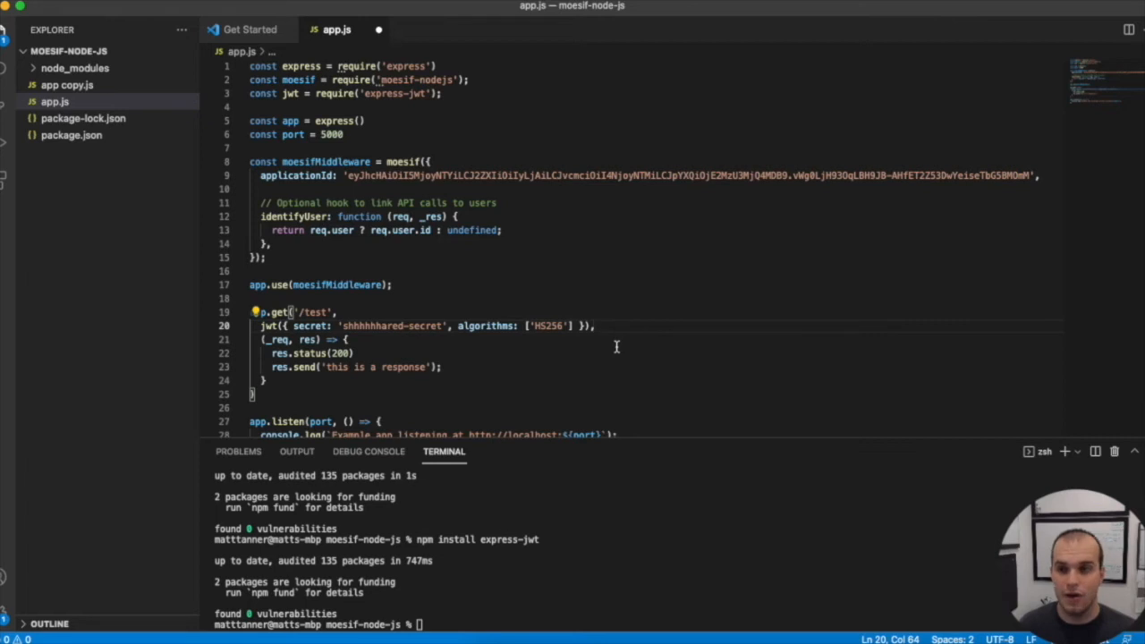
mouse_move(647, 347)
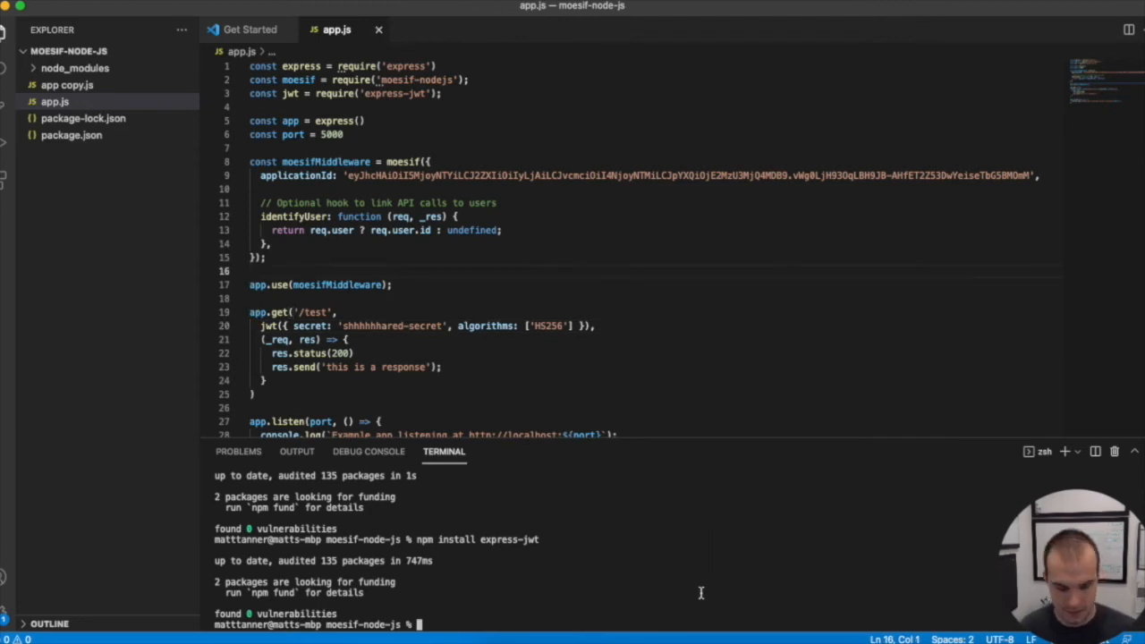
text(node app.js)
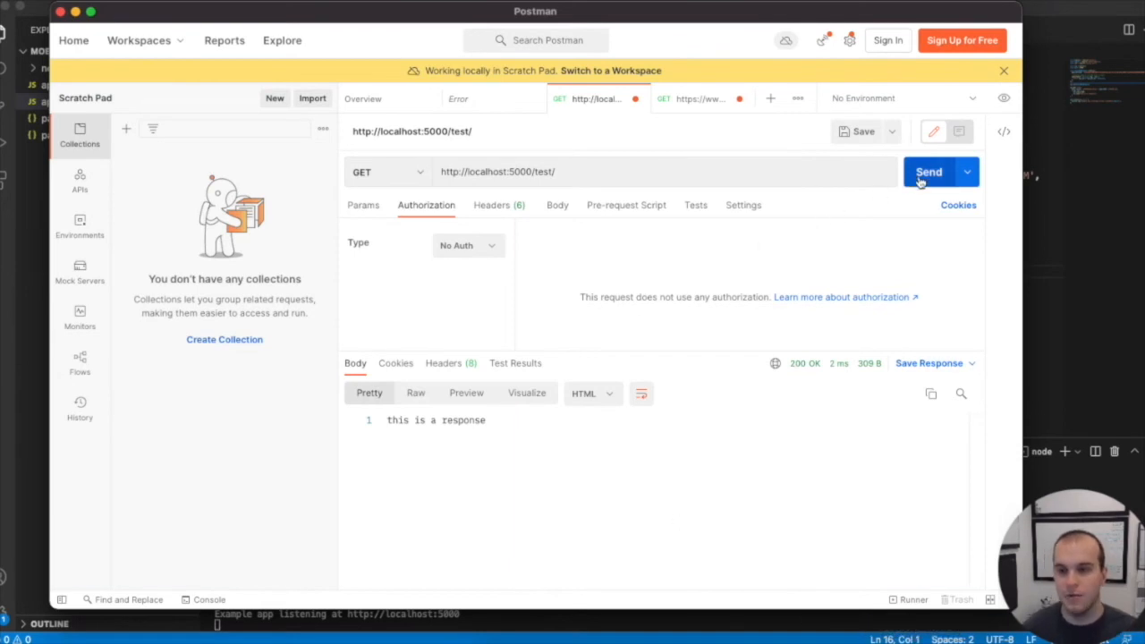
Step: Send GET /test, see the 401 missing-token error, and switch Authorization to Bearer Token
click(928, 172)
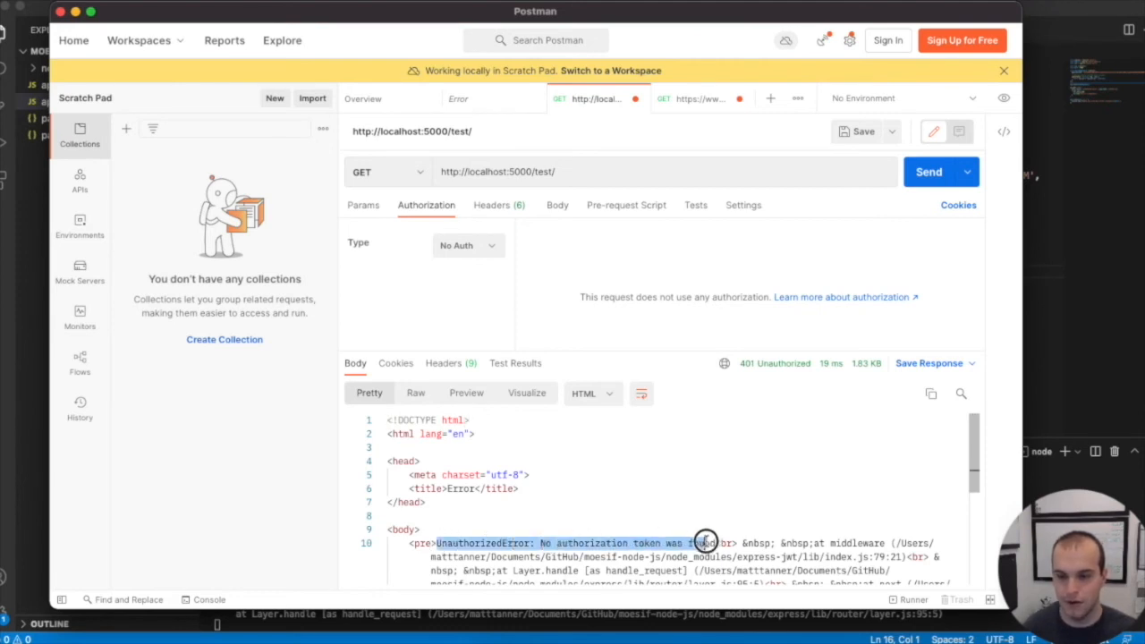
click(426, 501)
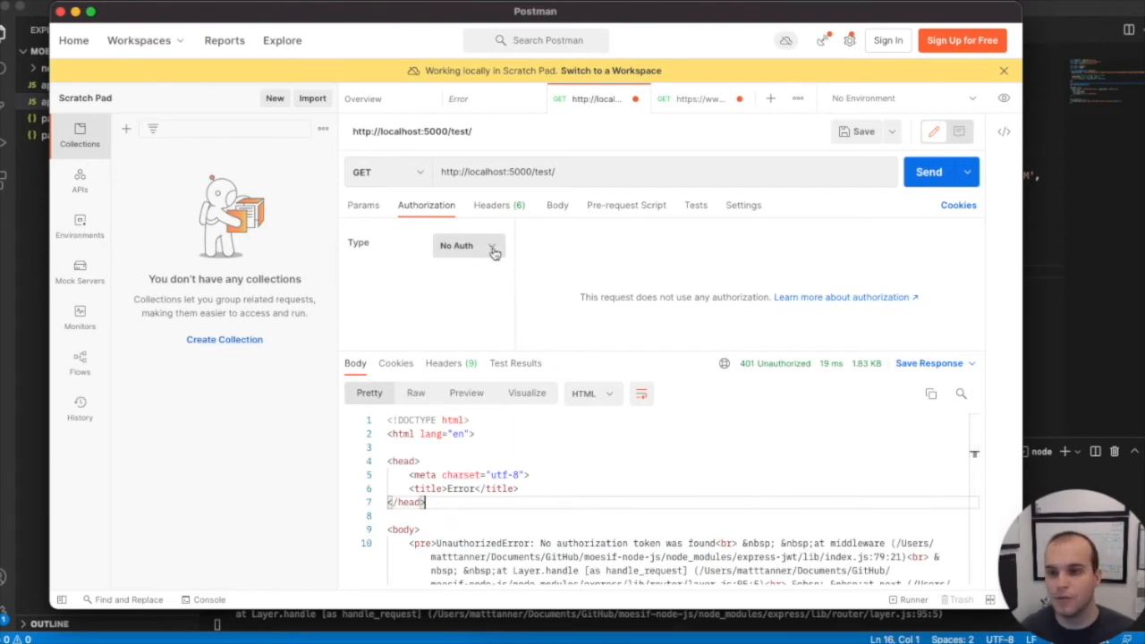
click(469, 245)
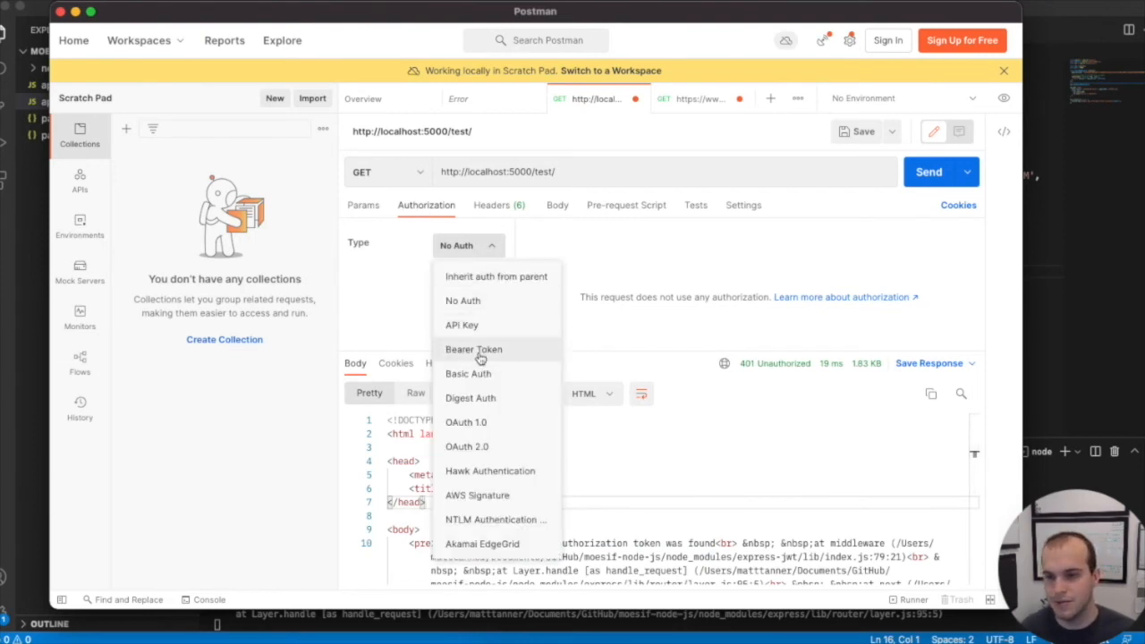
click(473, 348)
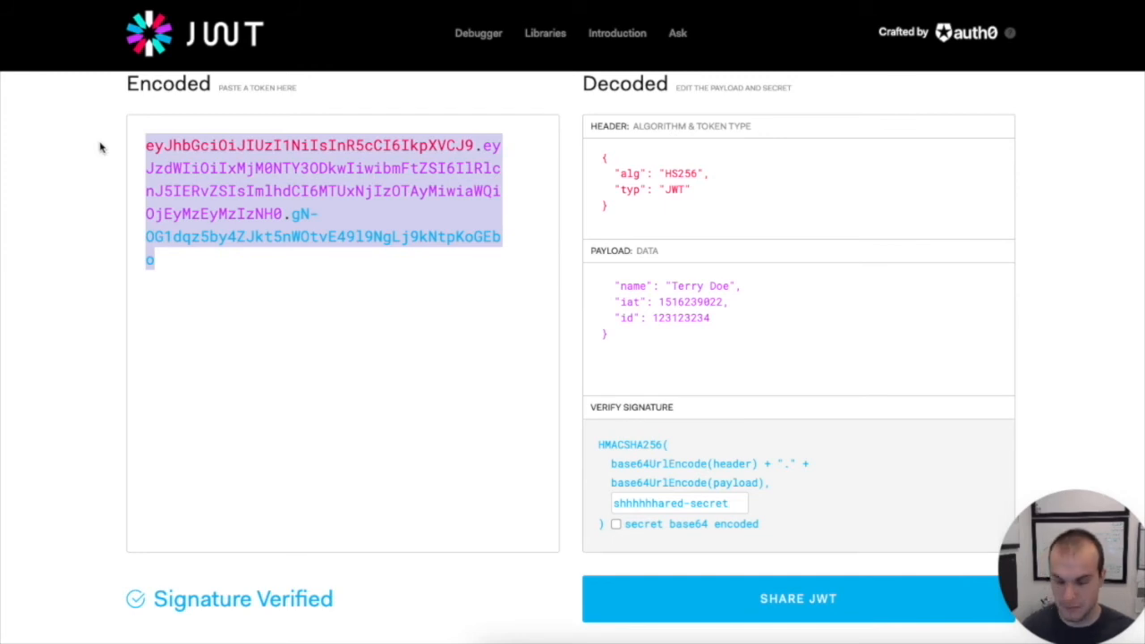
mouse_move(684, 152)
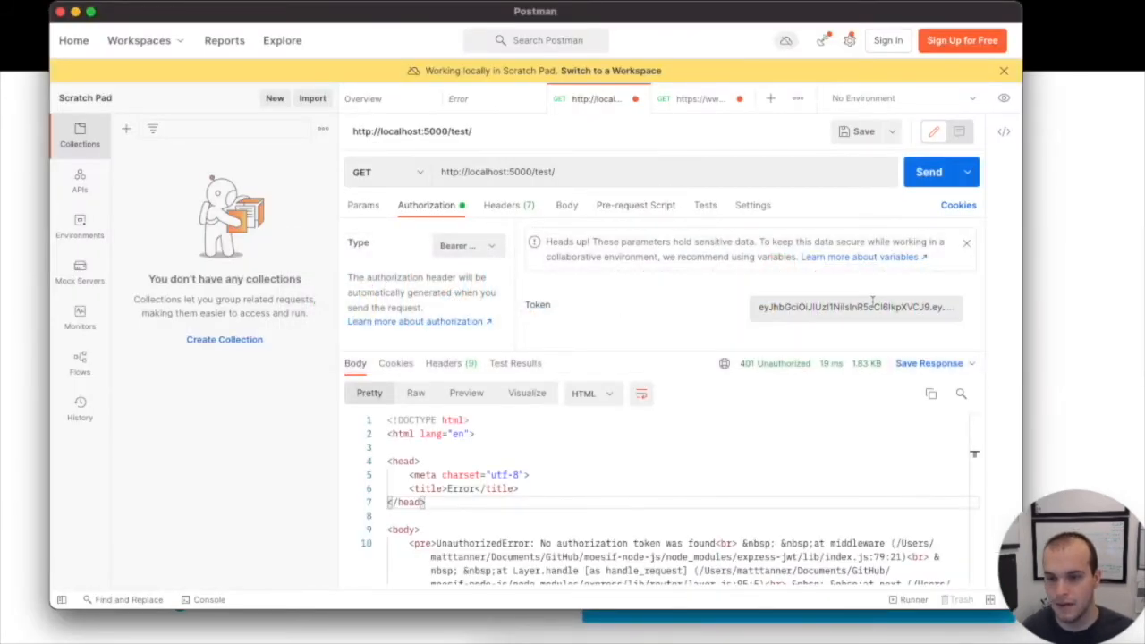
Step: Paste the JWT as the bearer token and send /test repeatedly, getting 200 OK 'this is a response'
double_click(849, 307)
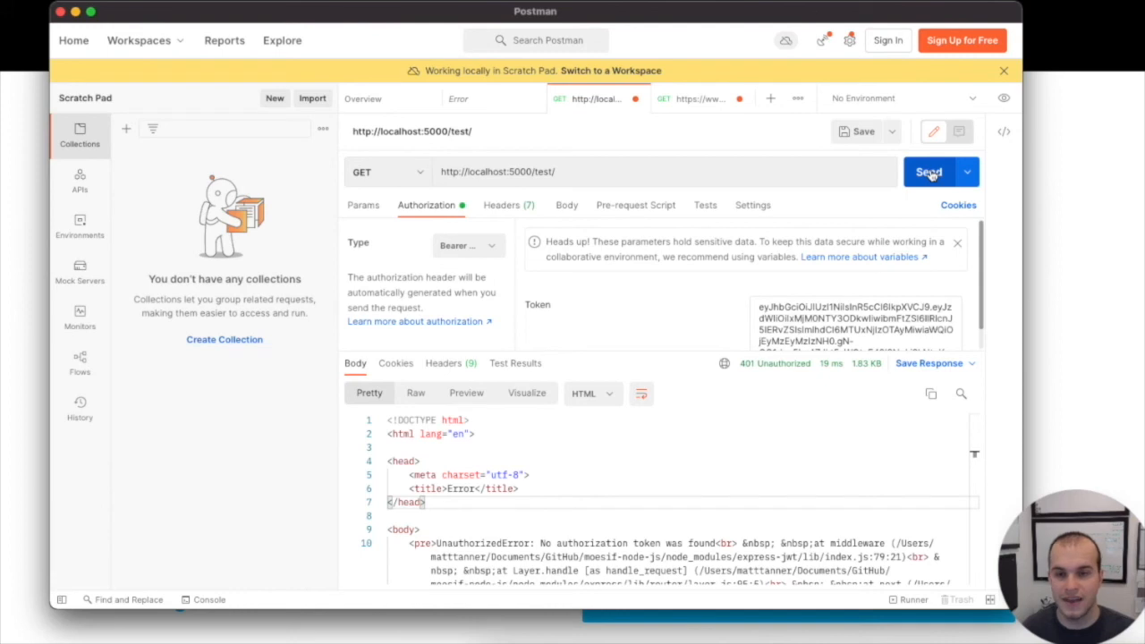
click(928, 172)
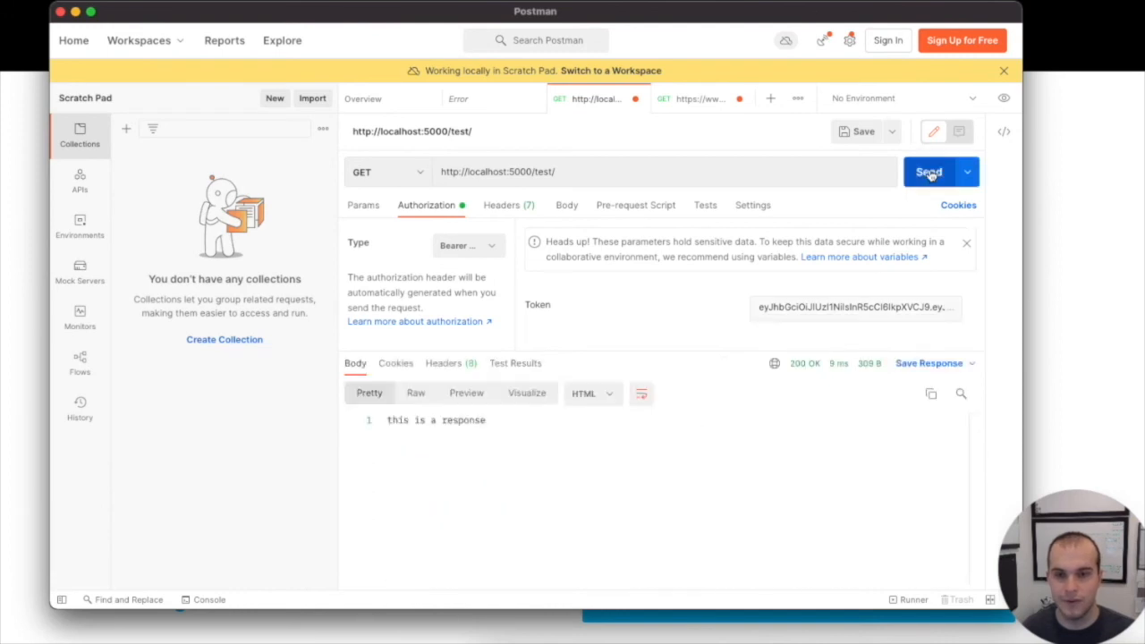
click(928, 171)
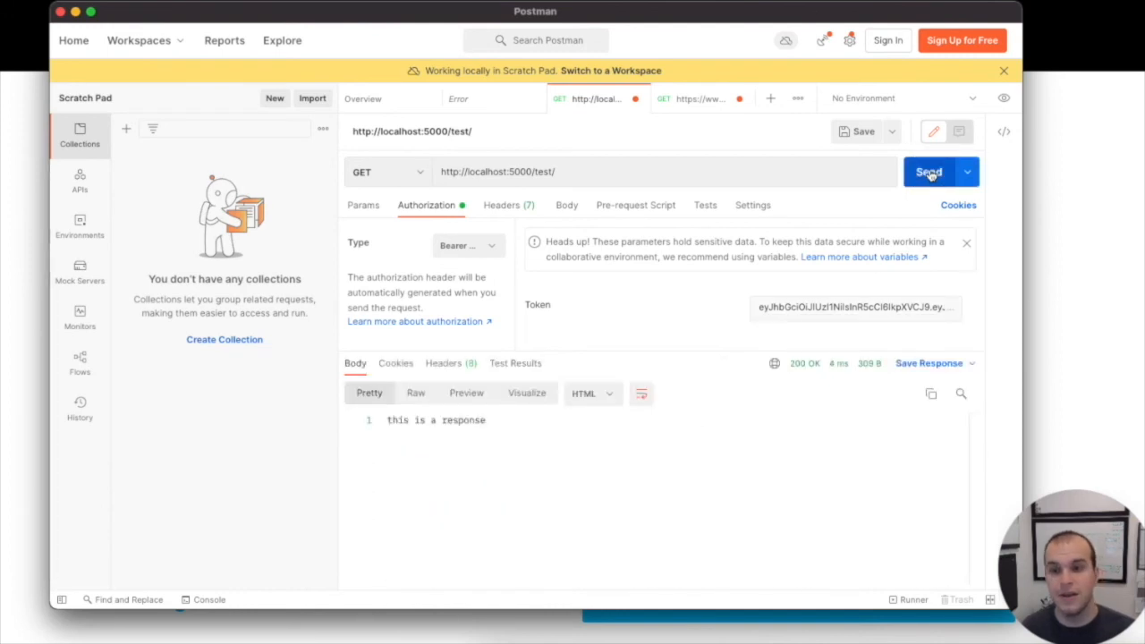
key(cmd+tab)
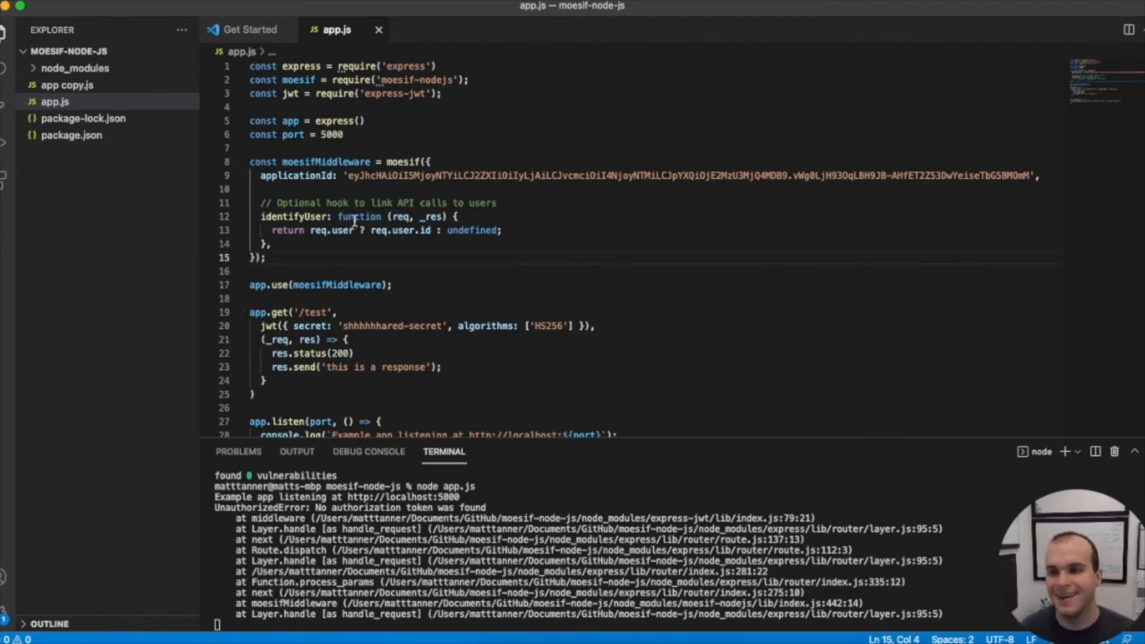
Step: Walk through the identifyUser hook returning req.user.id from the decoded token
double_click(293, 217)
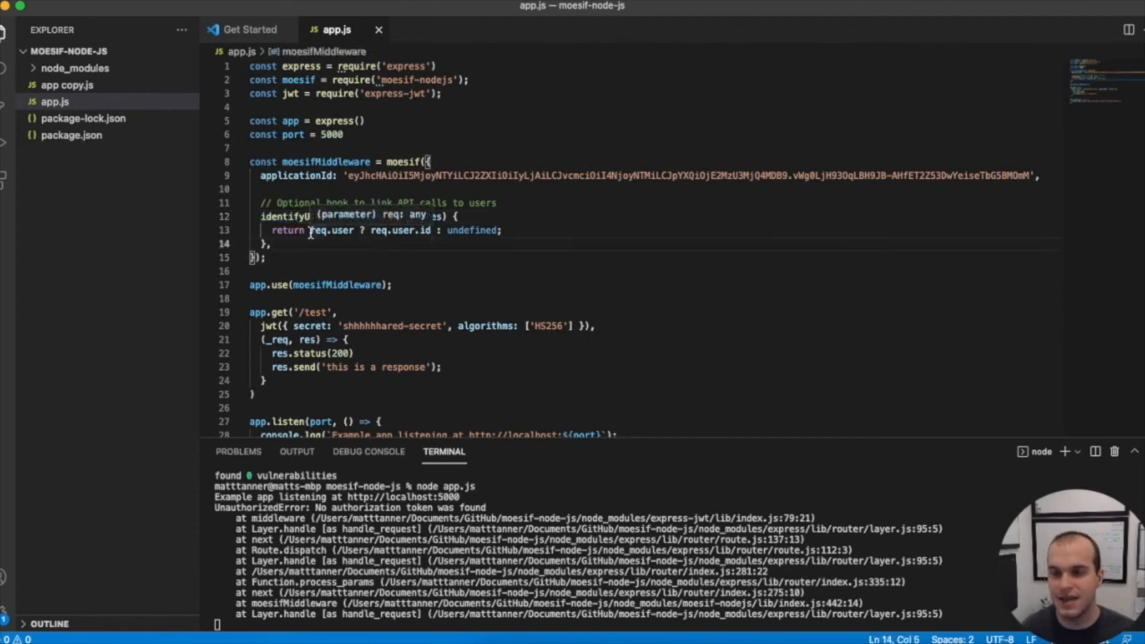
double_click(331, 229)
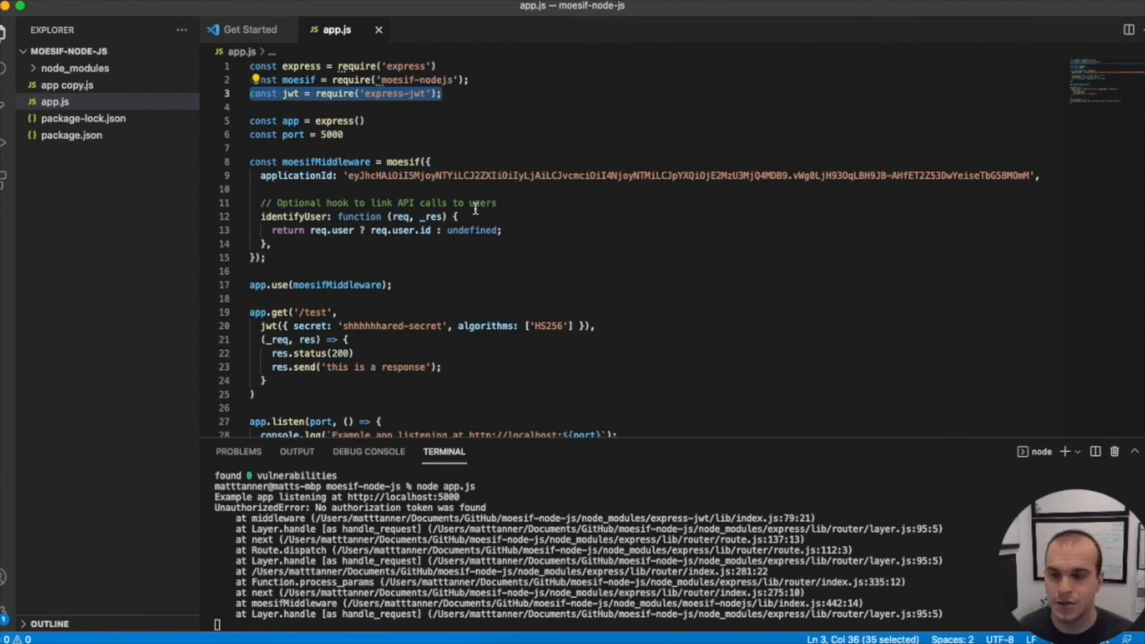
click(501, 229)
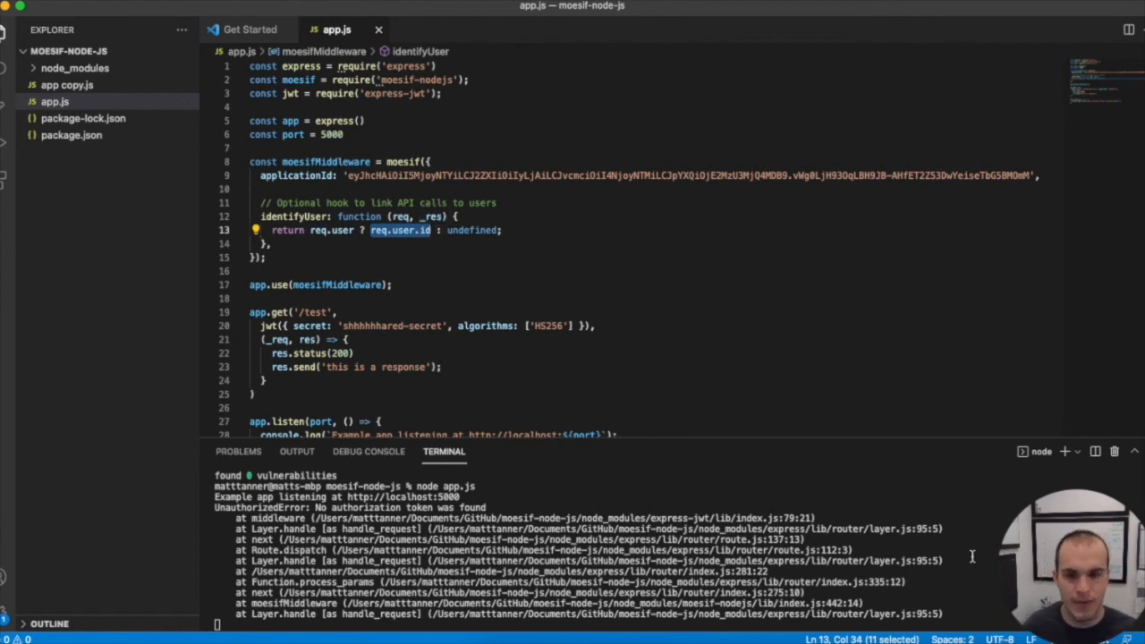
mouse_move(913, 626)
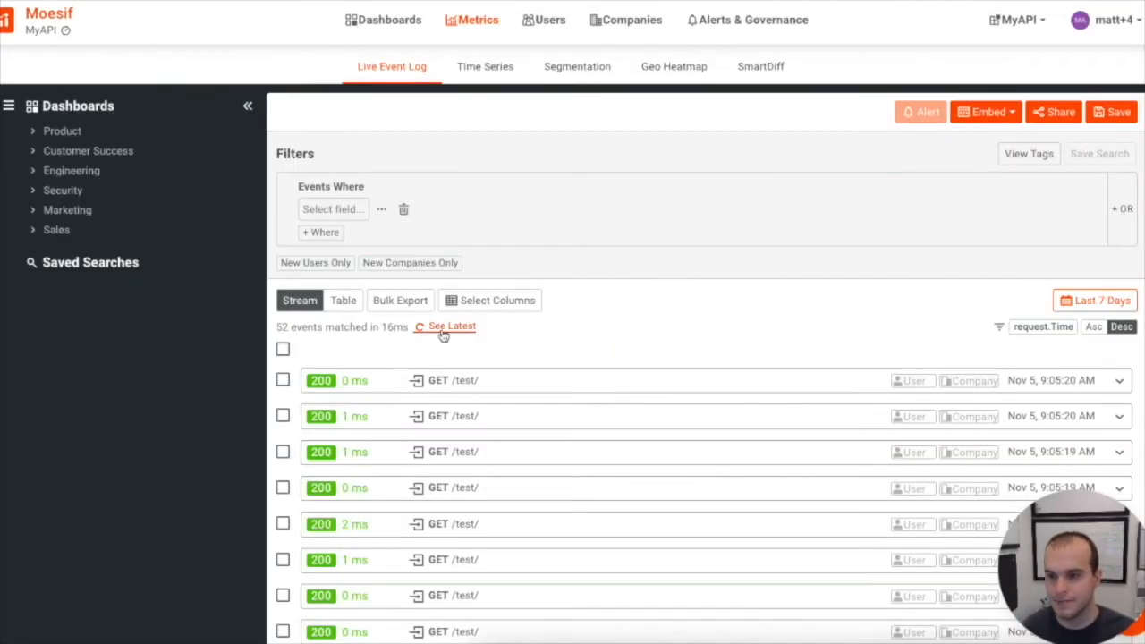
Step: Load the latest events showing GET /test/ calls tagged with user 123123234
click(451, 326)
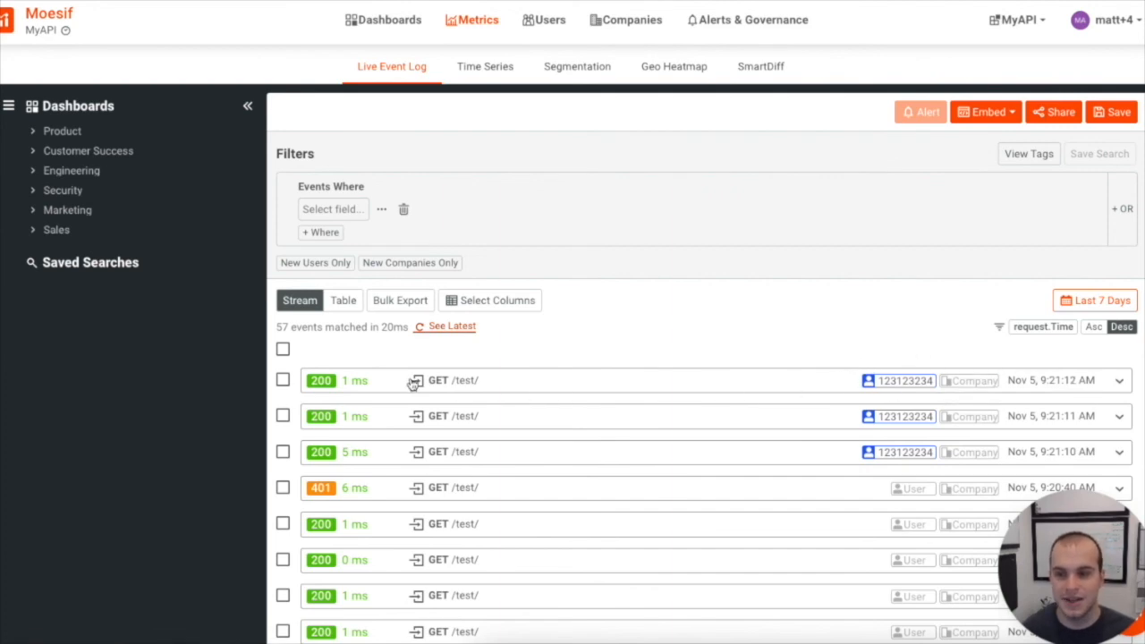
scroll(down, 3)
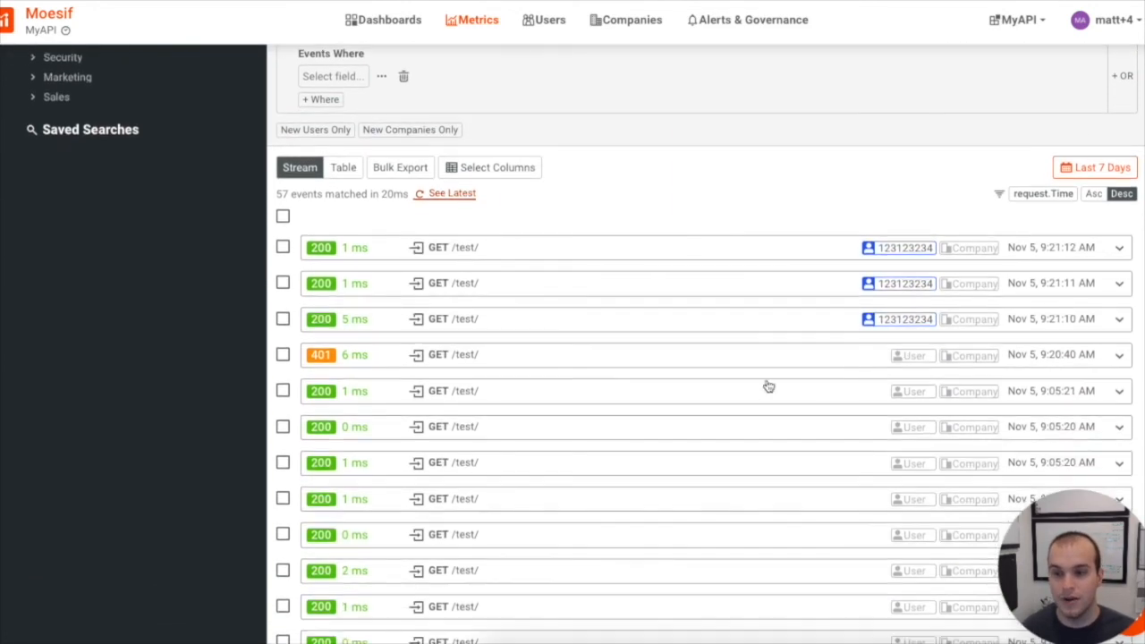
mouse_move(784, 358)
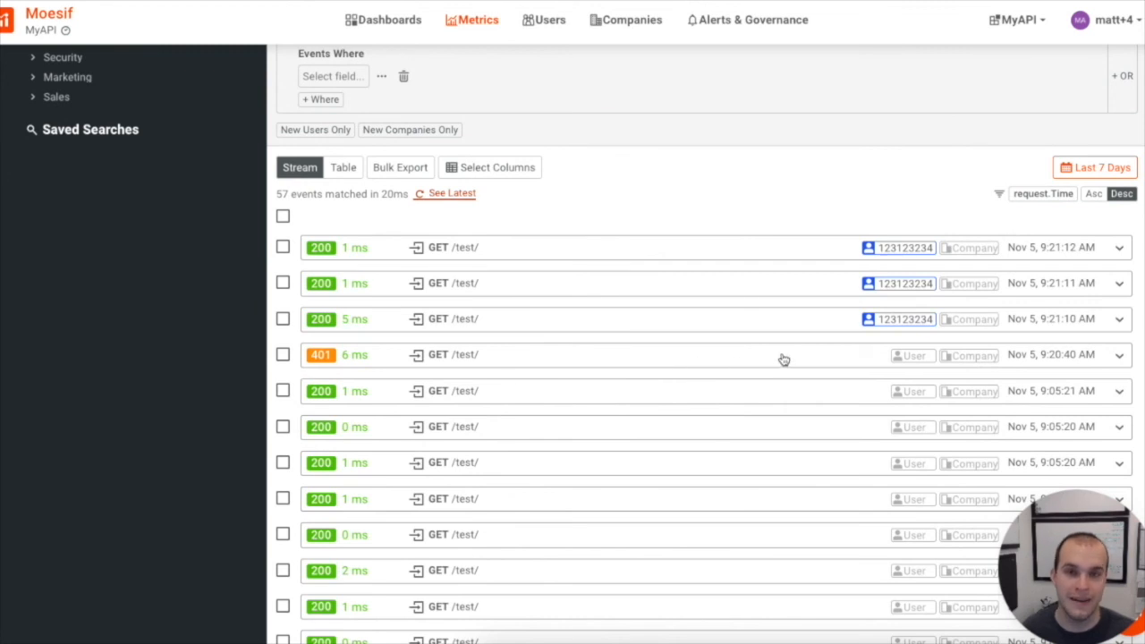